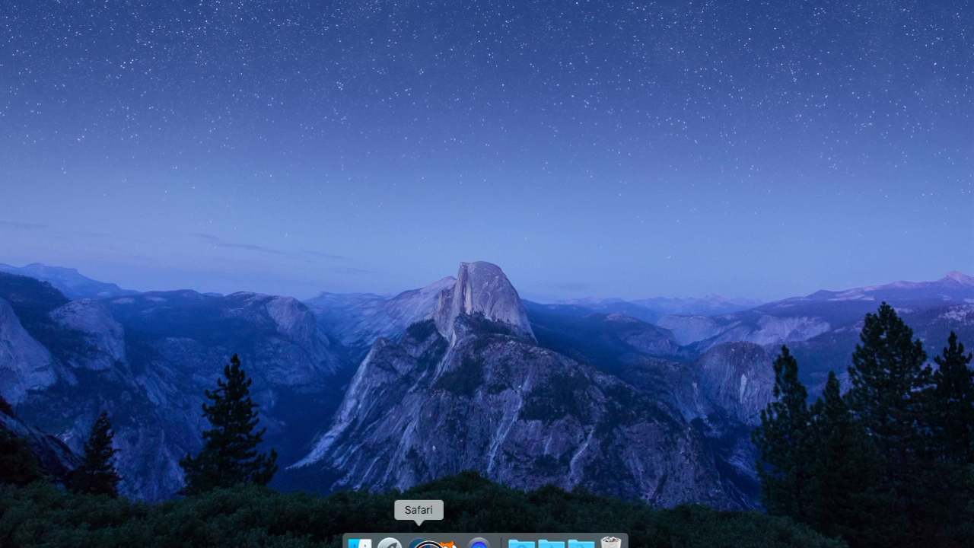
# Launch Safari from the Dock and load the scratch.mit.edu home page.
pyautogui.click(435, 542)
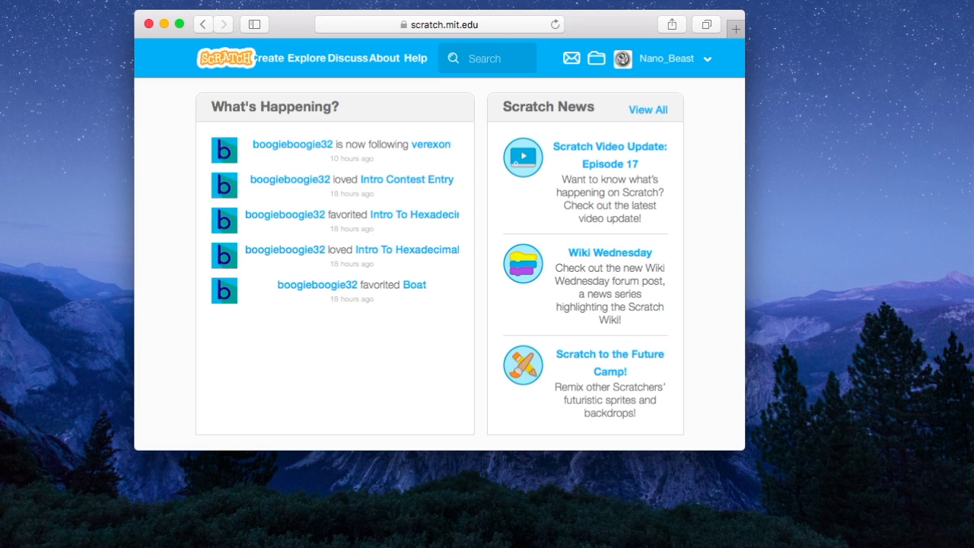
pyautogui.moveTo(742, 448)
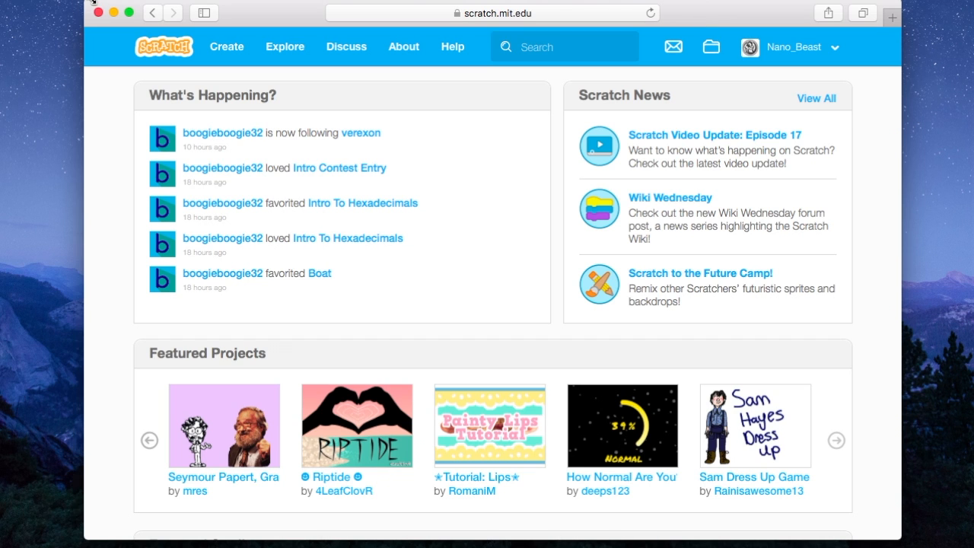
pyautogui.scroll(-3)
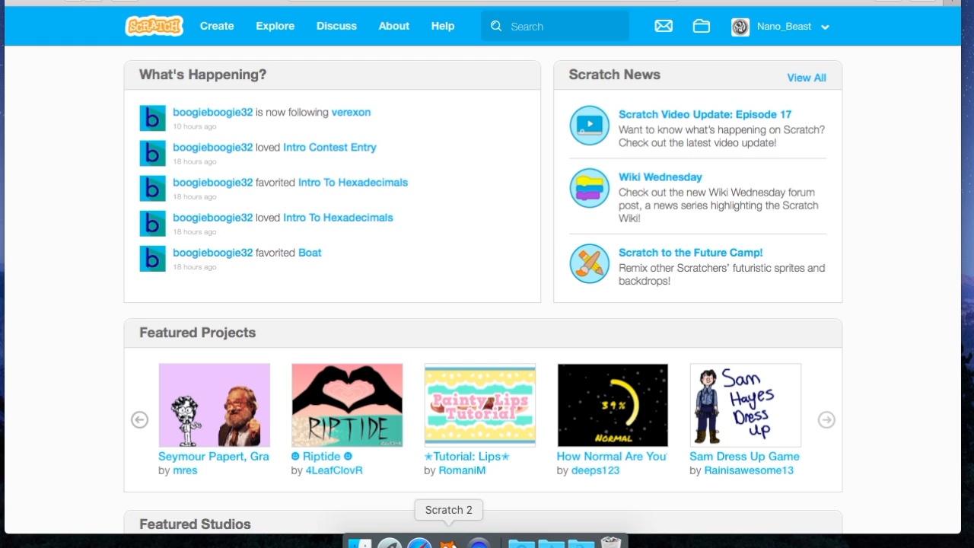
pyautogui.moveTo(712, 60)
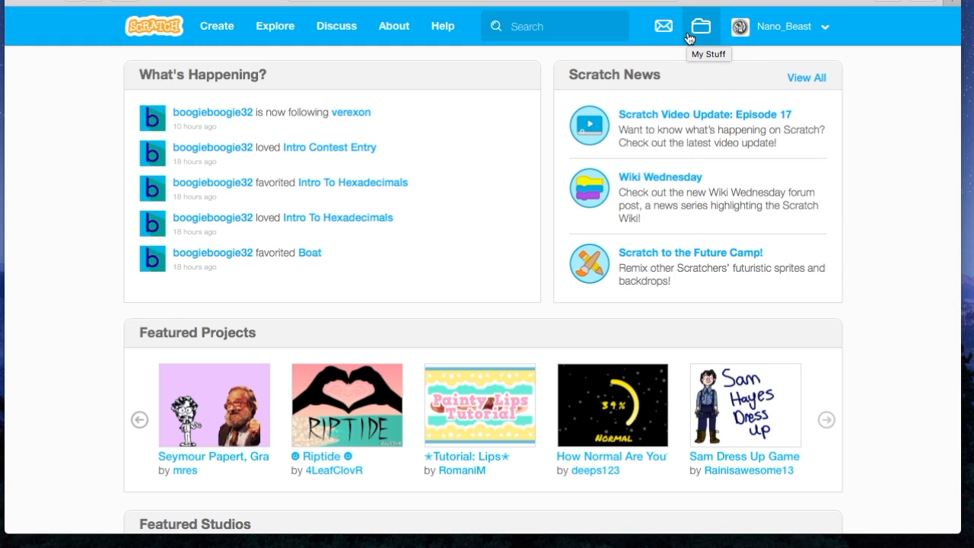
pyautogui.moveTo(282, 82)
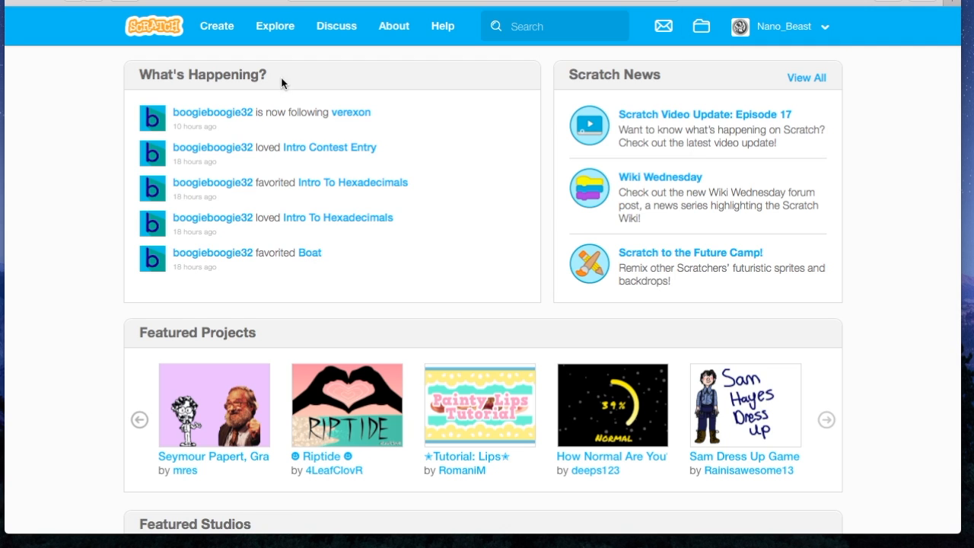
pyautogui.moveTo(576, 9)
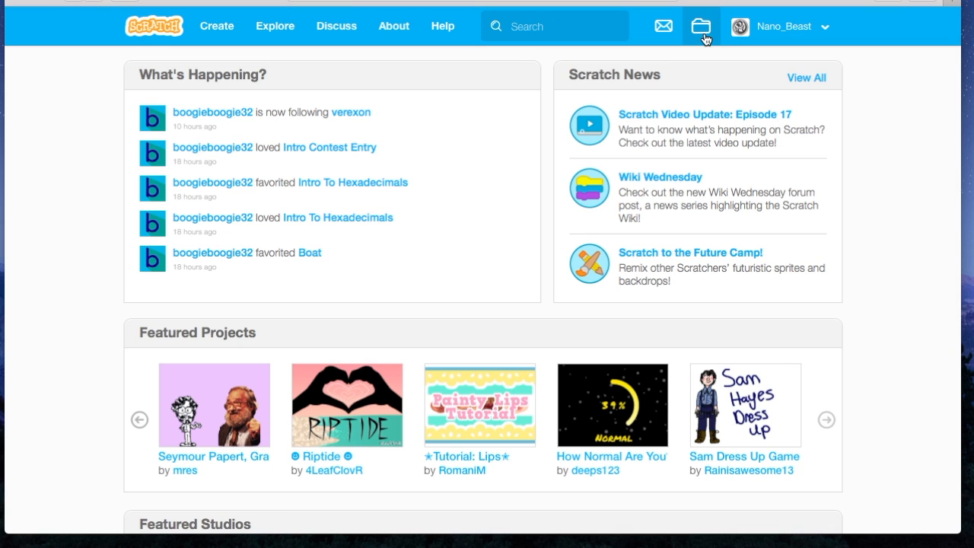
# Go to My Stuff and create a new untitled Scratch project.
pyautogui.click(701, 26)
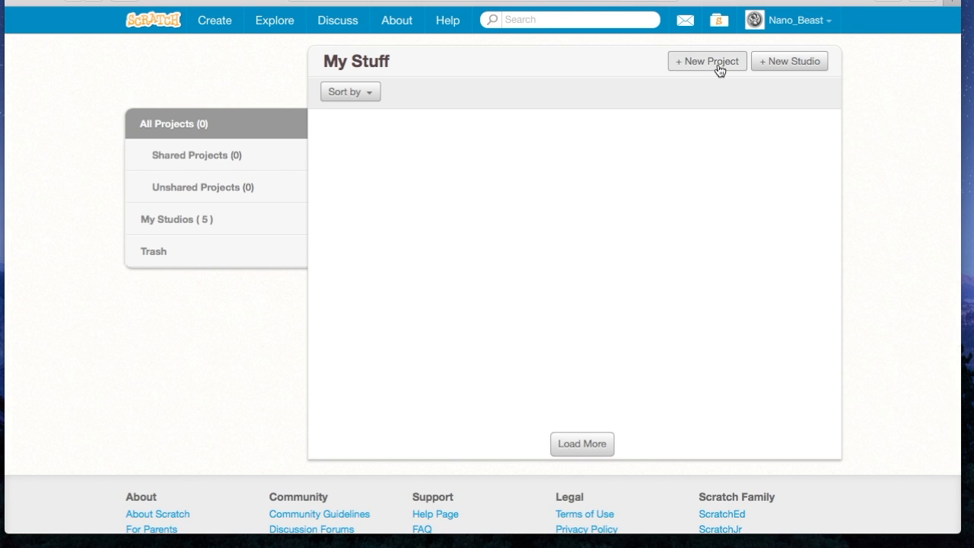
pyautogui.click(707, 61)
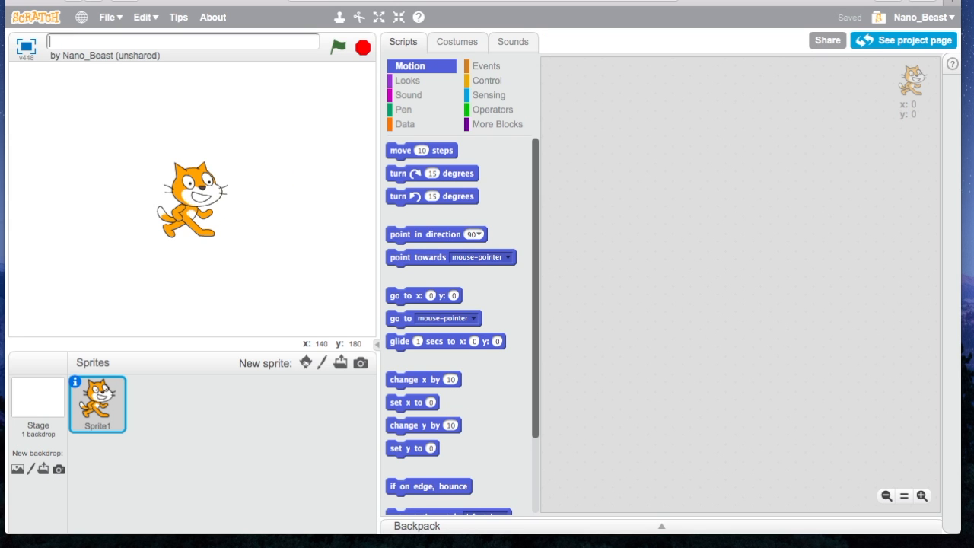
# Title the project 'Animated Name' and delete the default Sprite1 cat.
pyautogui.write('Animated')
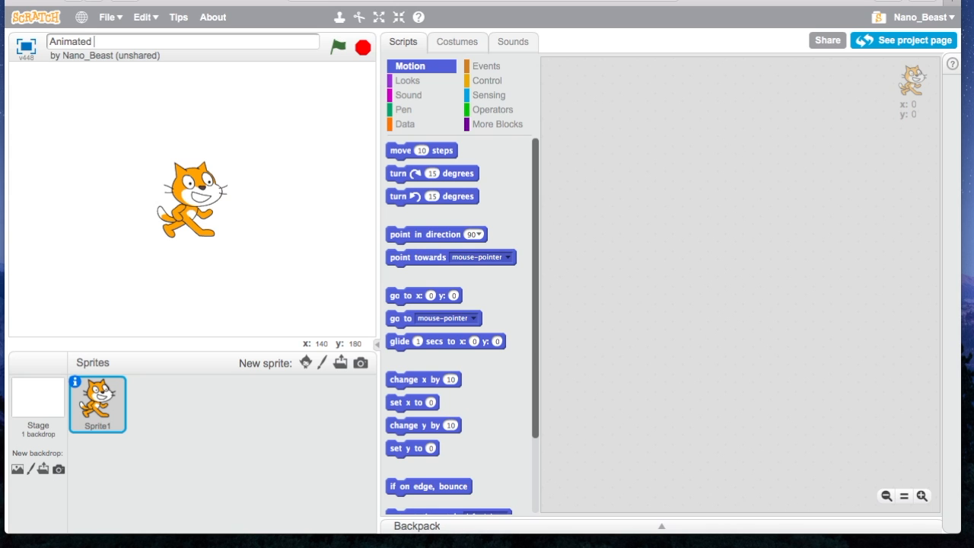
pyautogui.write('Name')
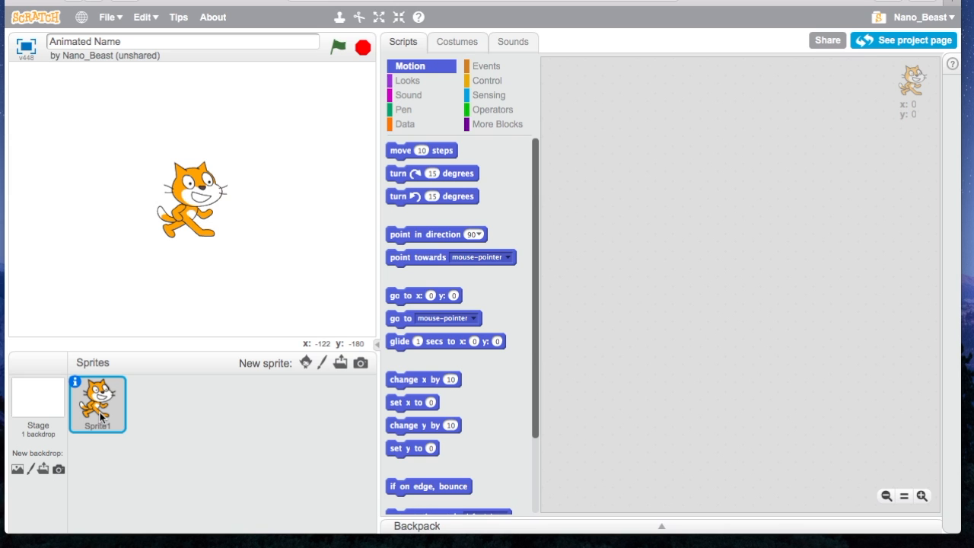
pyautogui.rightClick(97, 403)
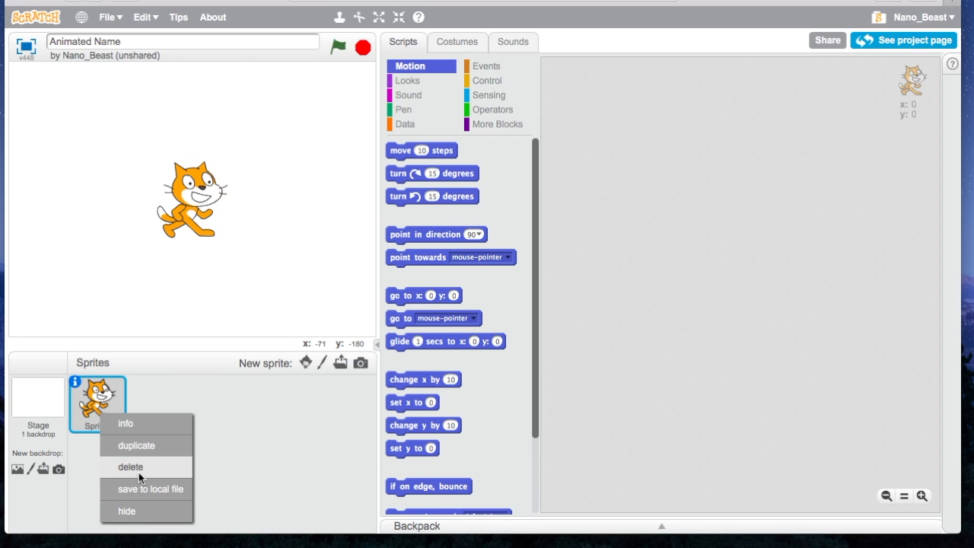
pyautogui.click(130, 467)
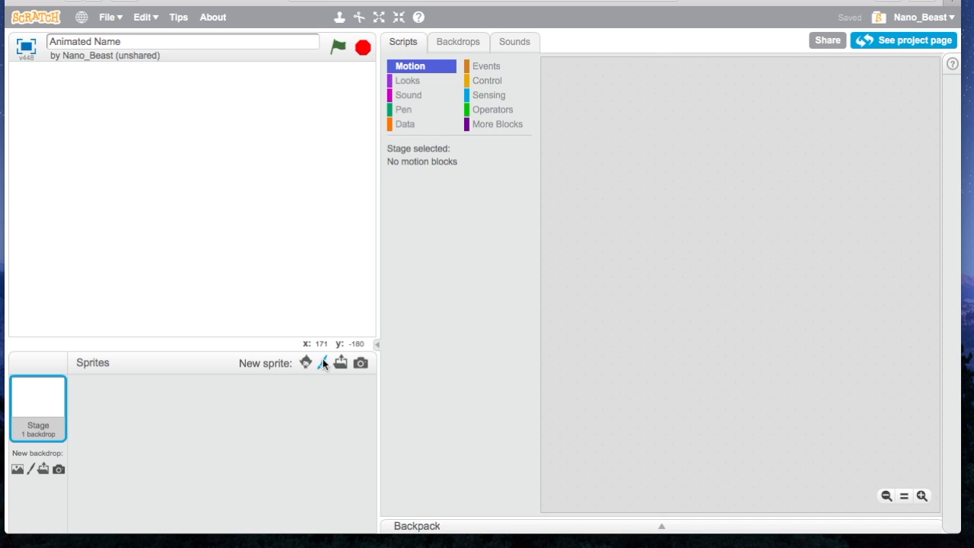
pyautogui.moveTo(306, 361)
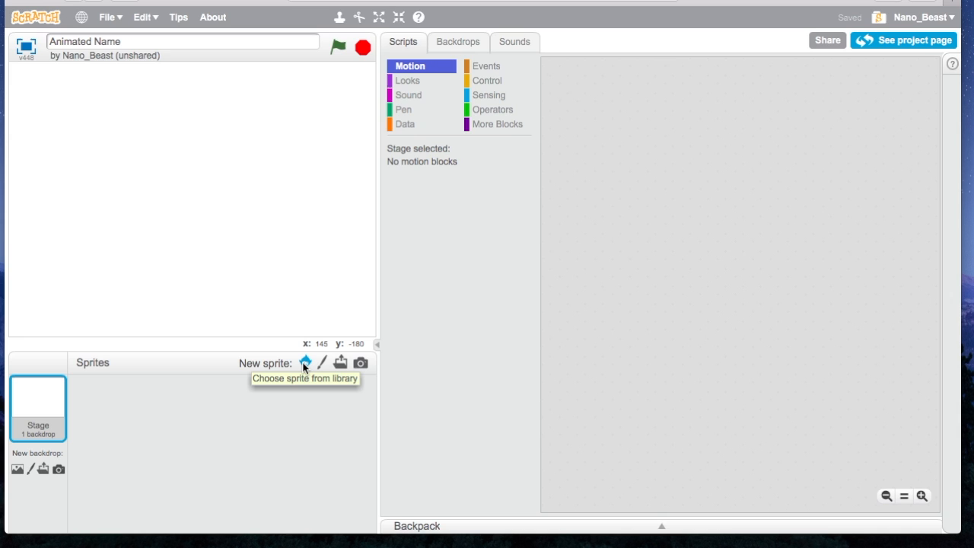
# Add the A-Glow sprite from the Letters library and move it to the stage's left.
pyautogui.click(305, 363)
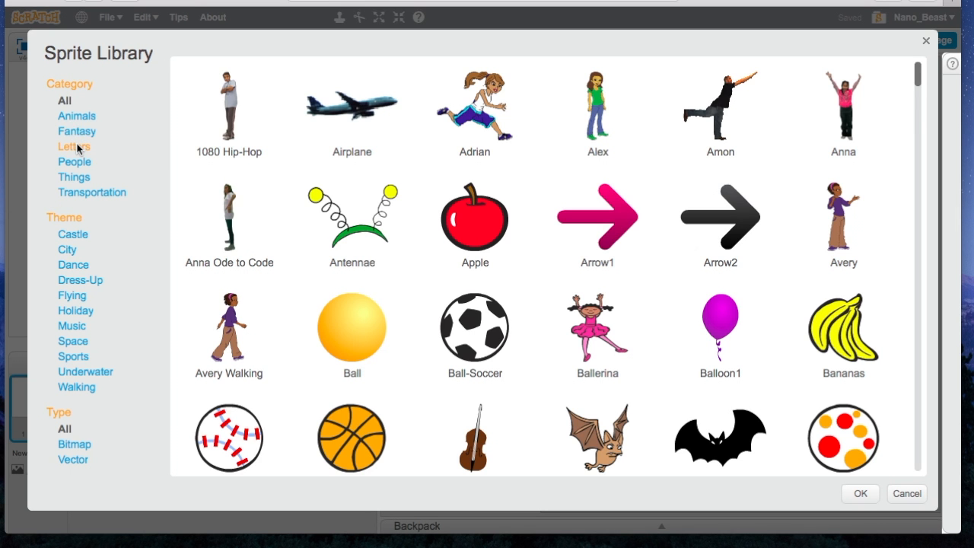
pyautogui.click(73, 146)
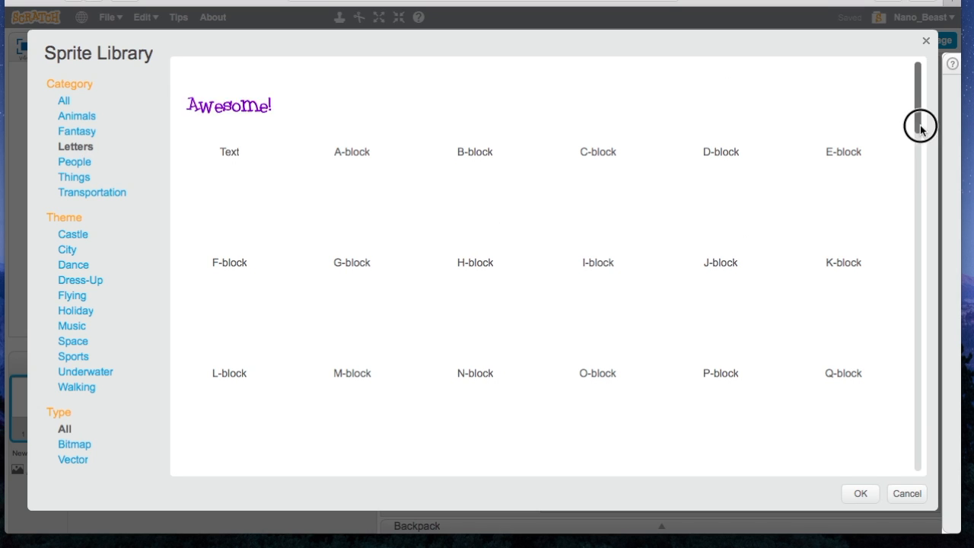
pyautogui.moveTo(921, 125); pyautogui.dragTo(938, 213)
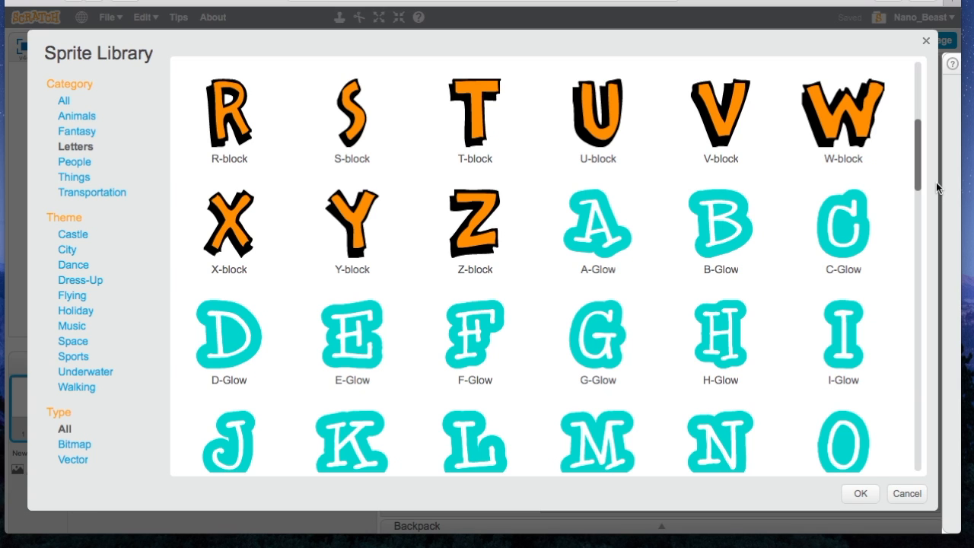
pyautogui.moveTo(577, 154)
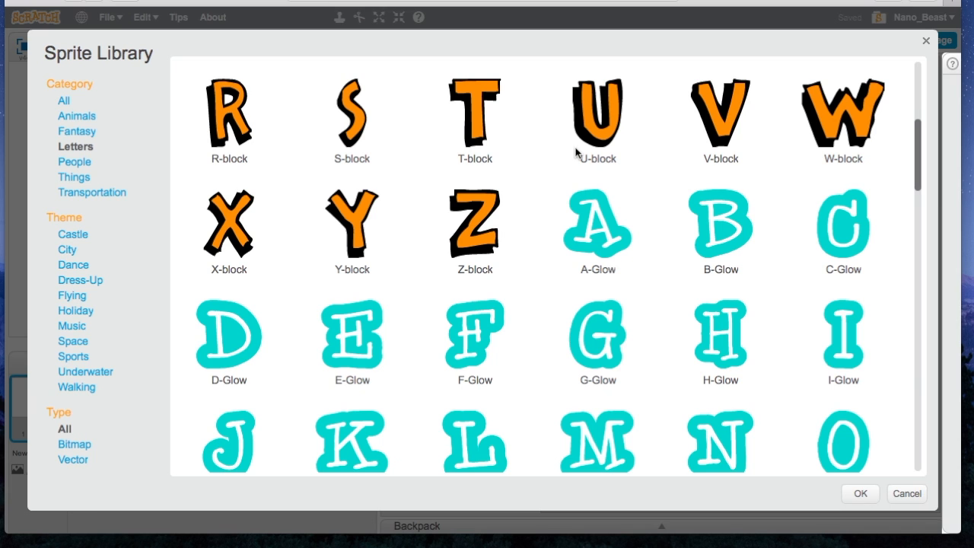
pyautogui.moveTo(668, 232)
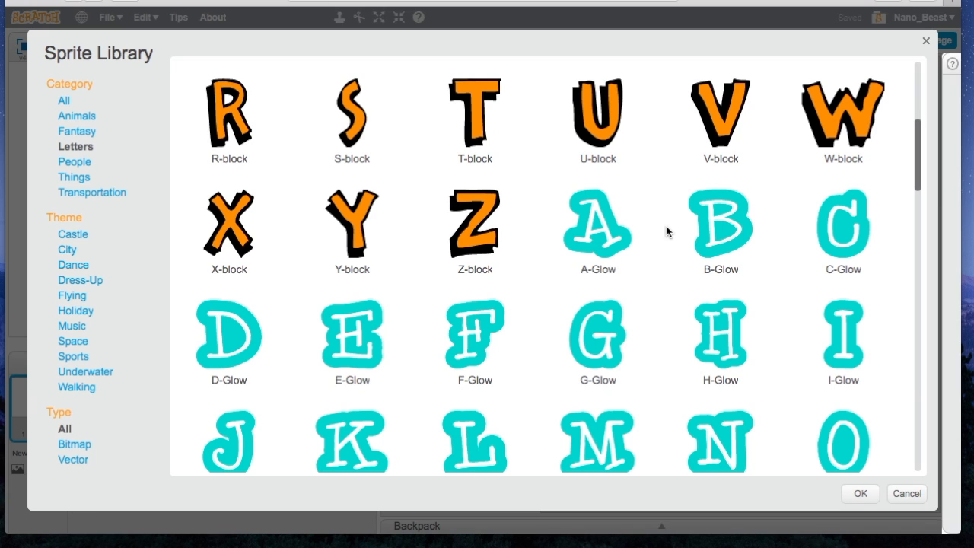
pyautogui.moveTo(624, 238)
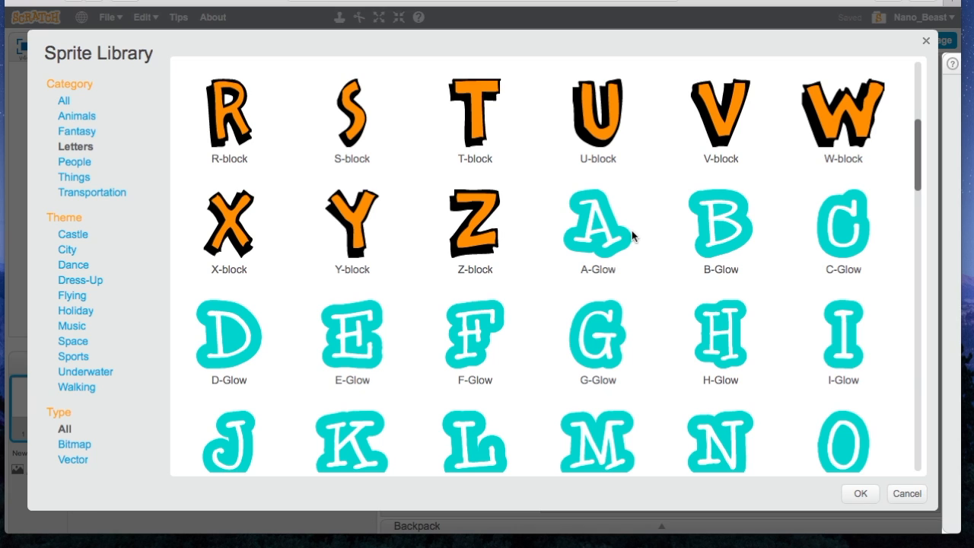
pyautogui.moveTo(599, 237)
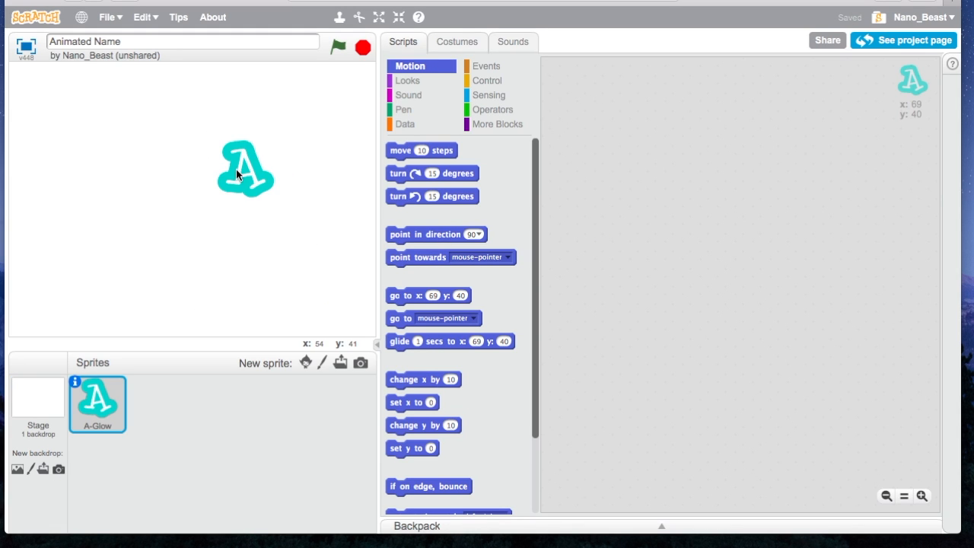
pyautogui.moveTo(245, 168); pyautogui.dragTo(110, 190)
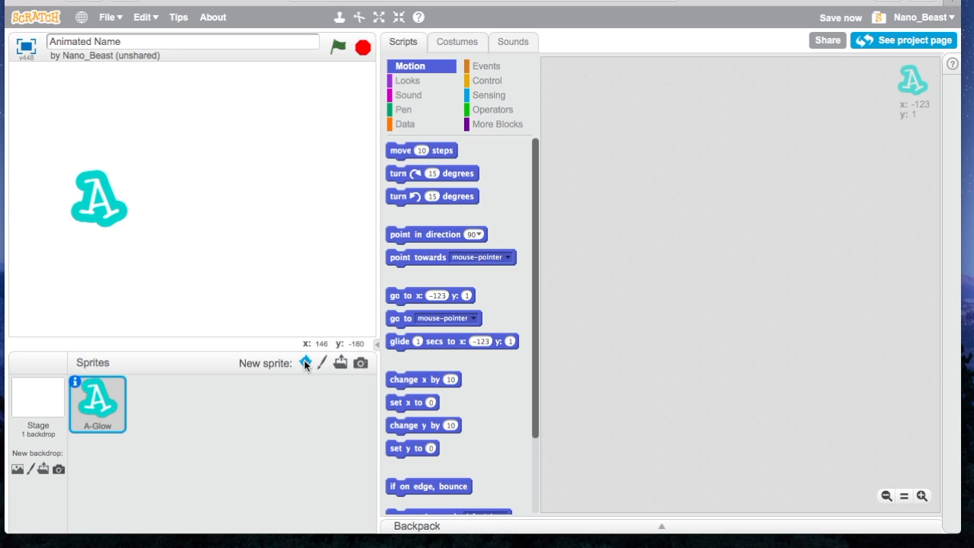
pyautogui.moveTo(306, 361)
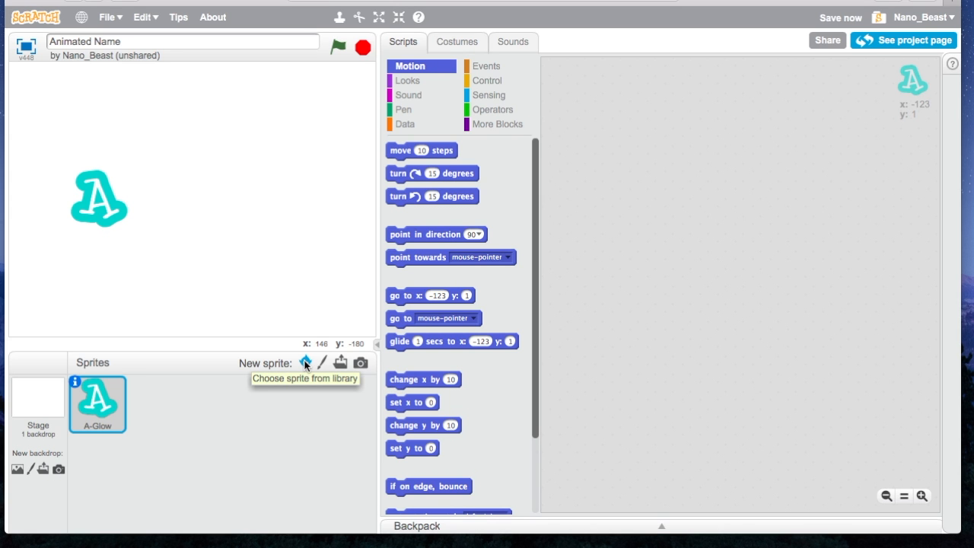
# Add the U-Glow letter sprite from the Letters library.
pyautogui.click(305, 363)
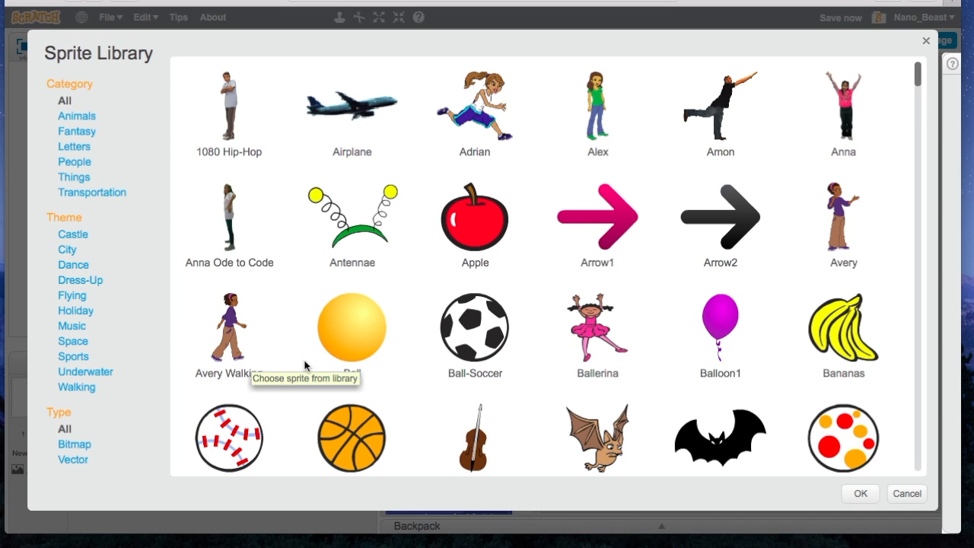
pyautogui.click(75, 146)
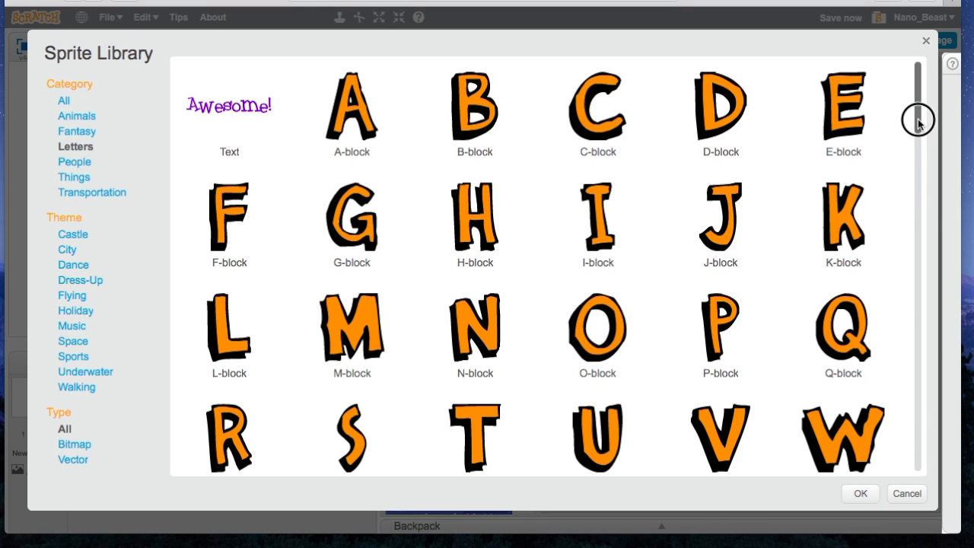
pyautogui.scroll(-3)
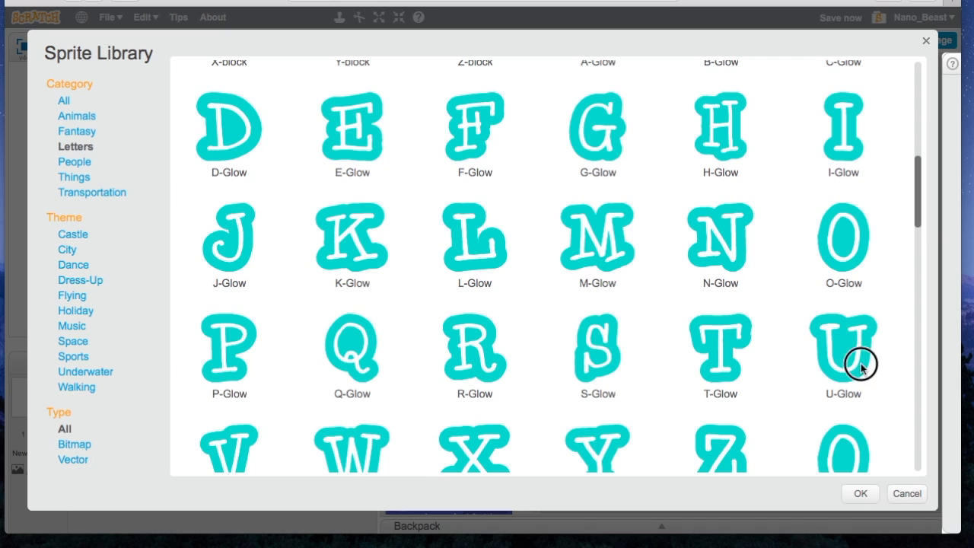
pyautogui.click(859, 494)
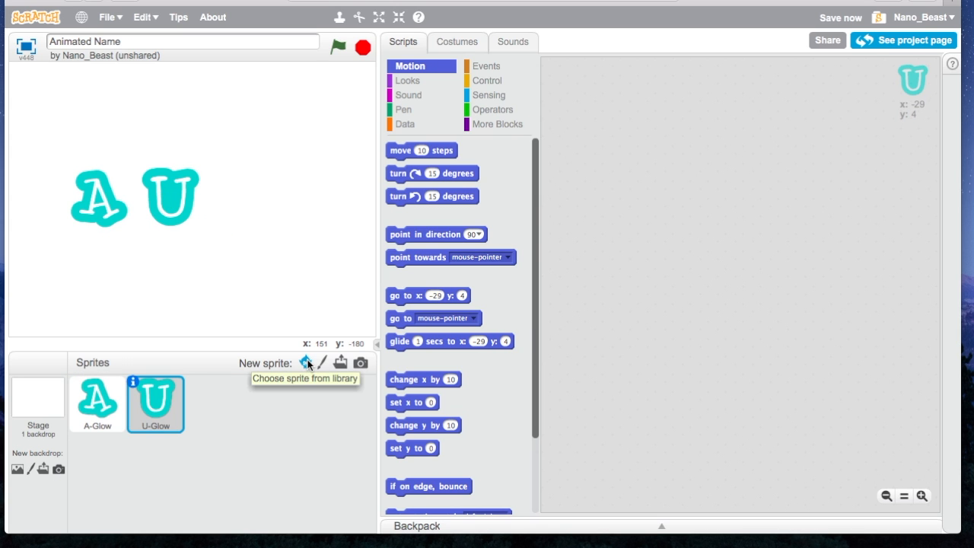
# Add the M-Glow letter sprite and reselect the A-Glow sprite.
pyautogui.click(305, 362)
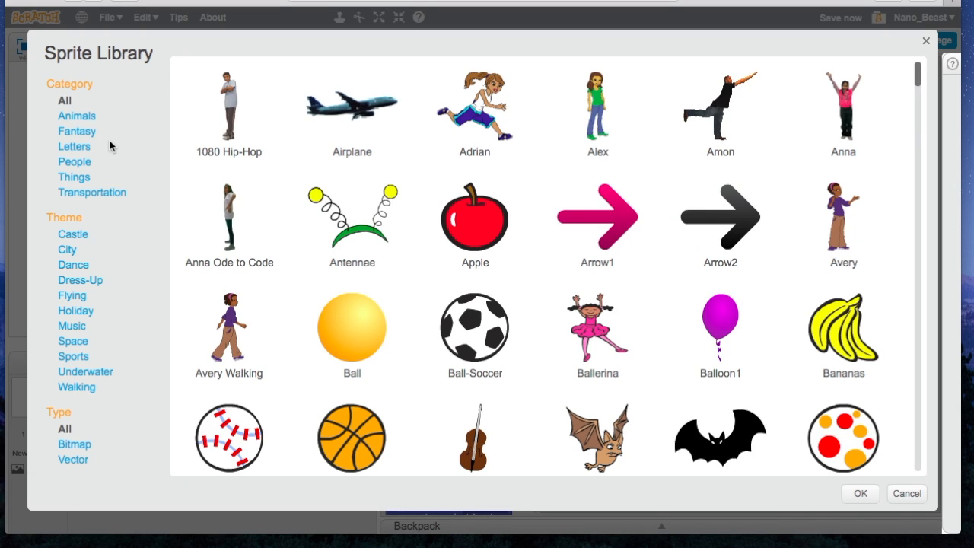
pyautogui.click(73, 146)
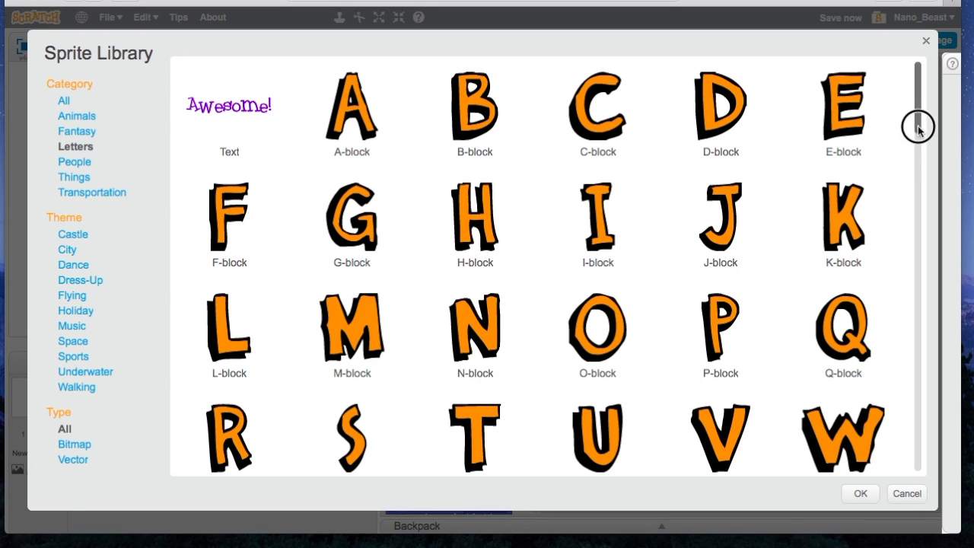
pyautogui.scroll(-3)
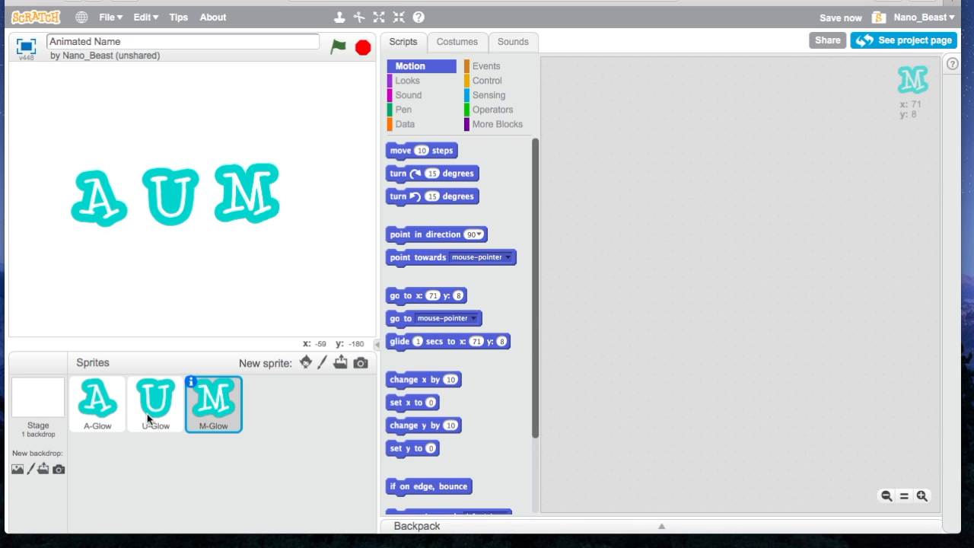
pyautogui.click(97, 399)
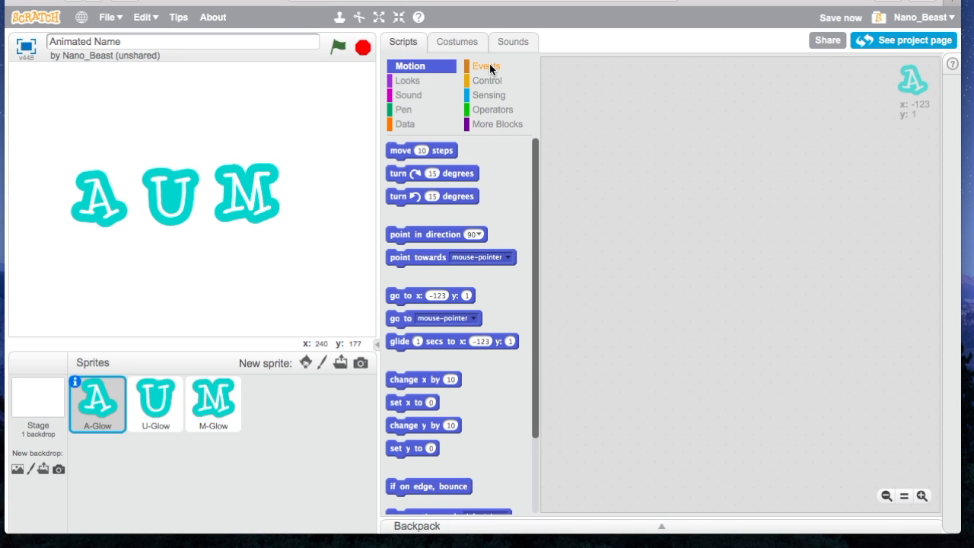
# Give A-Glow a 'when green flag clicked' hat with a forever loop attached.
pyautogui.click(486, 65)
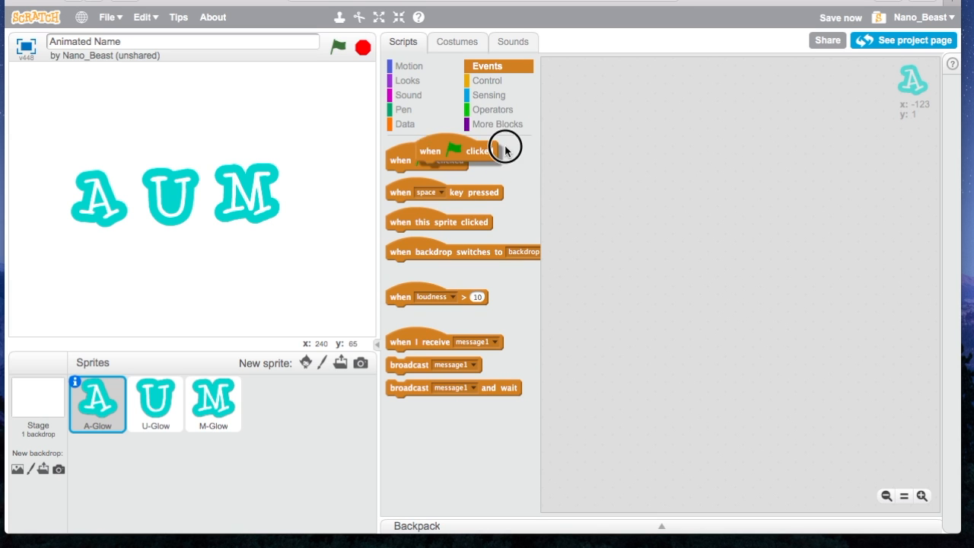
pyautogui.moveTo(427, 152); pyautogui.dragTo(586, 90)
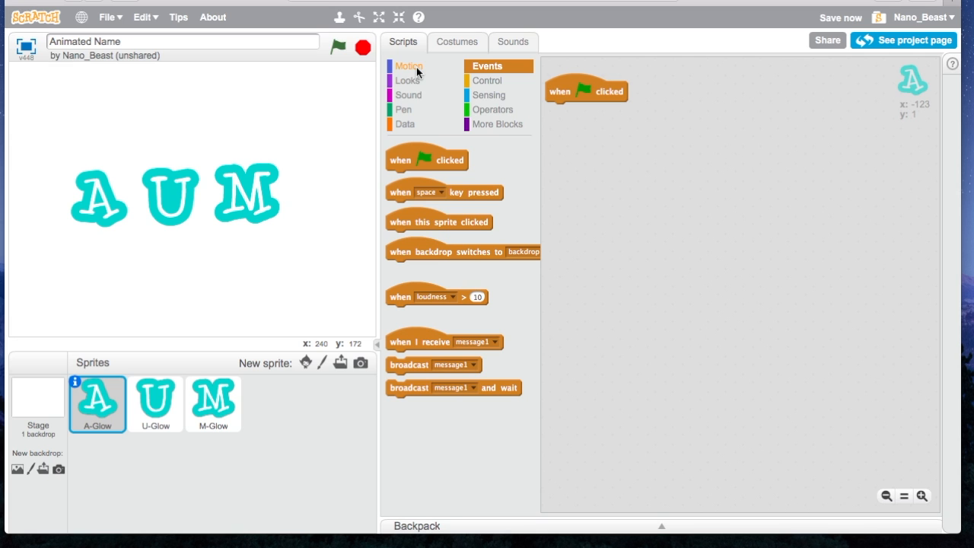
pyautogui.click(488, 80)
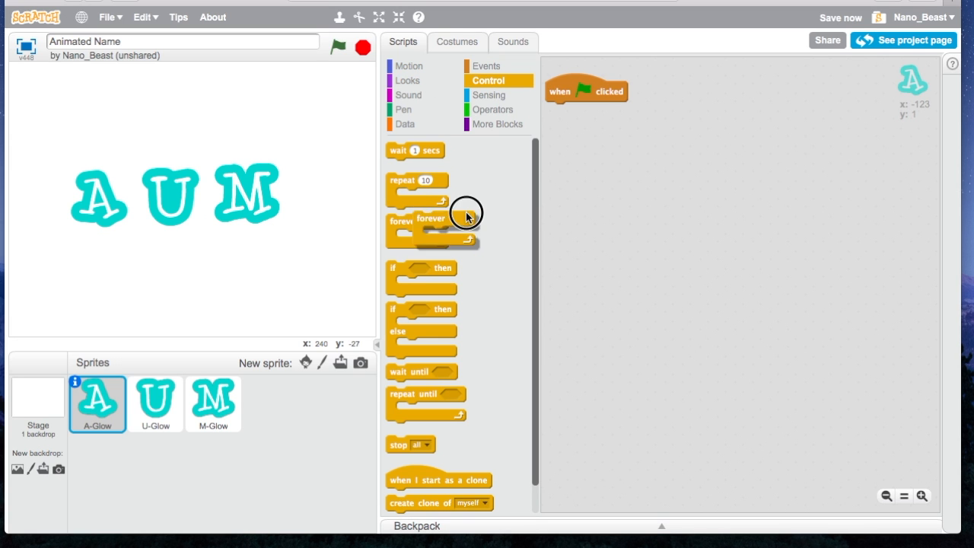
pyautogui.moveTo(430, 220); pyautogui.dragTo(577, 110)
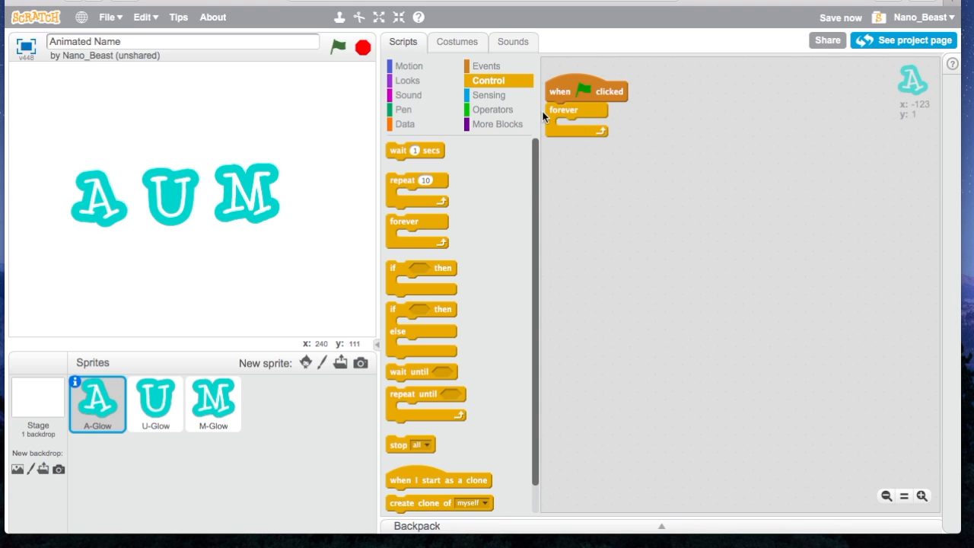
pyautogui.moveTo(582, 129)
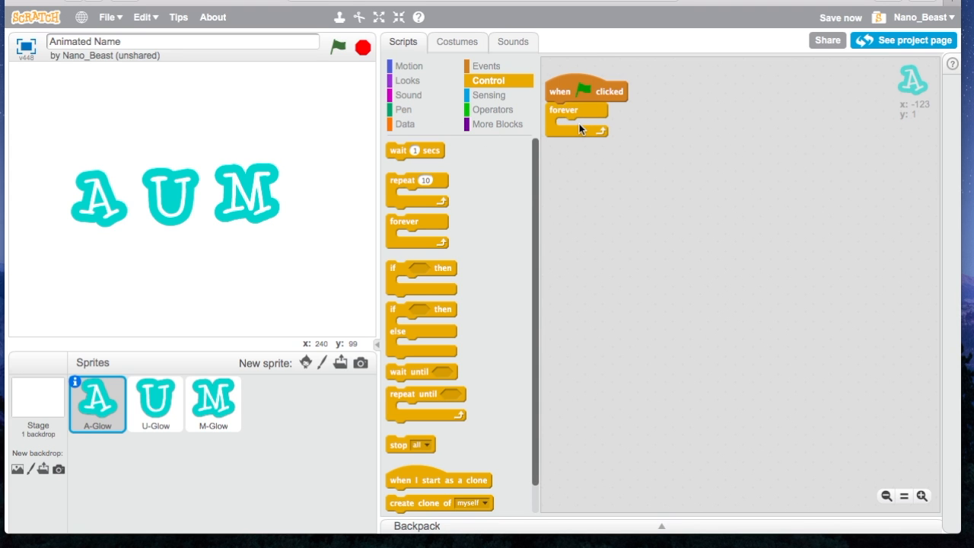
pyautogui.moveTo(577, 99)
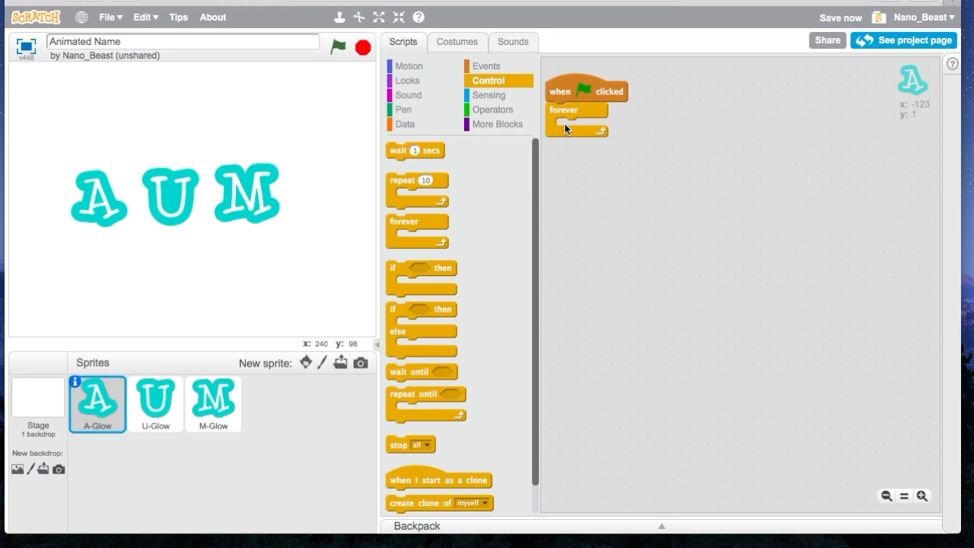
pyautogui.moveTo(444, 118)
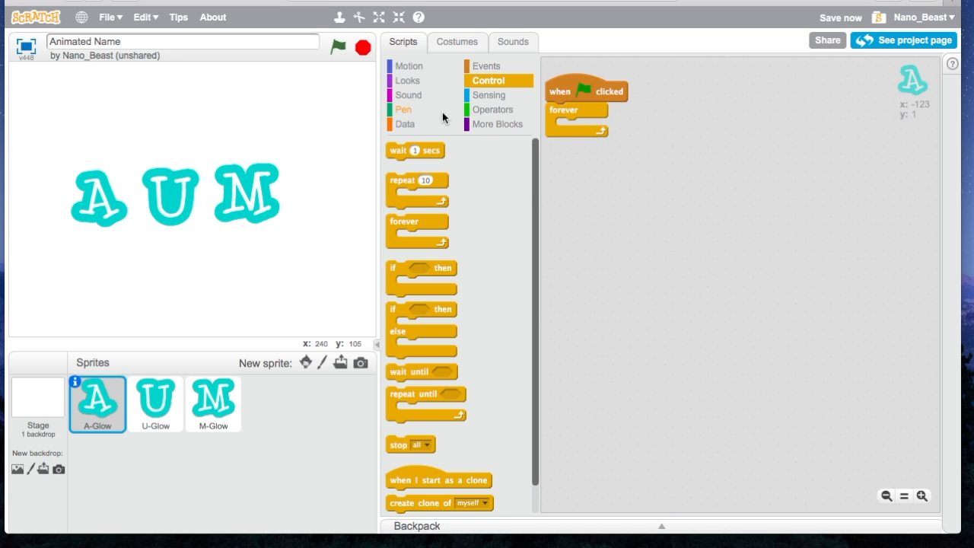
# Add turn 15 degrees, change color effect by 25 and clear graphic effects, then test.
pyautogui.click(410, 66)
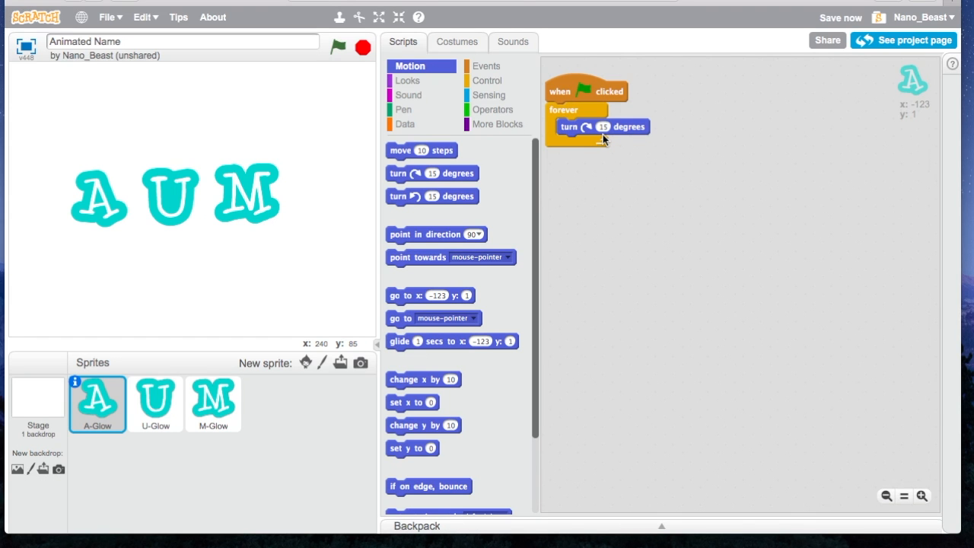
pyautogui.click(337, 47)
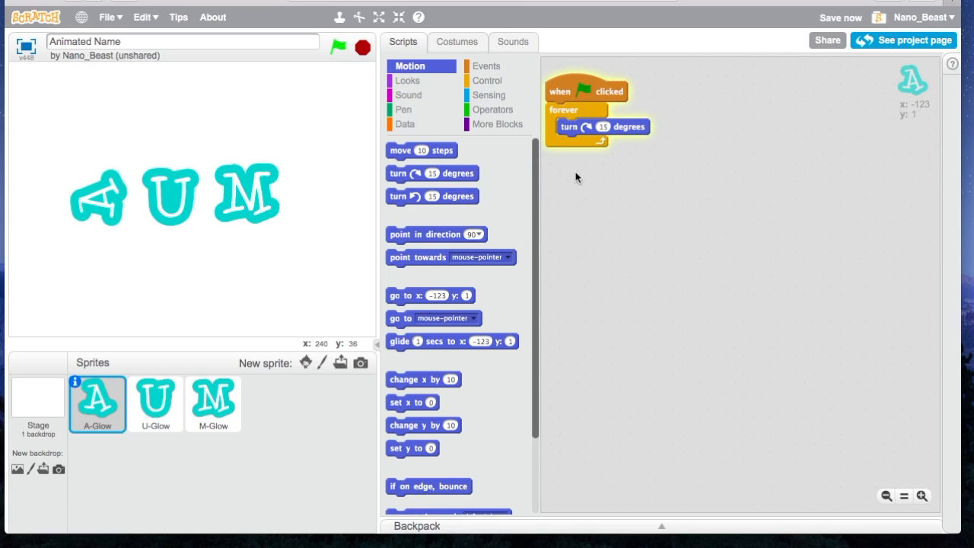
pyautogui.click(408, 80)
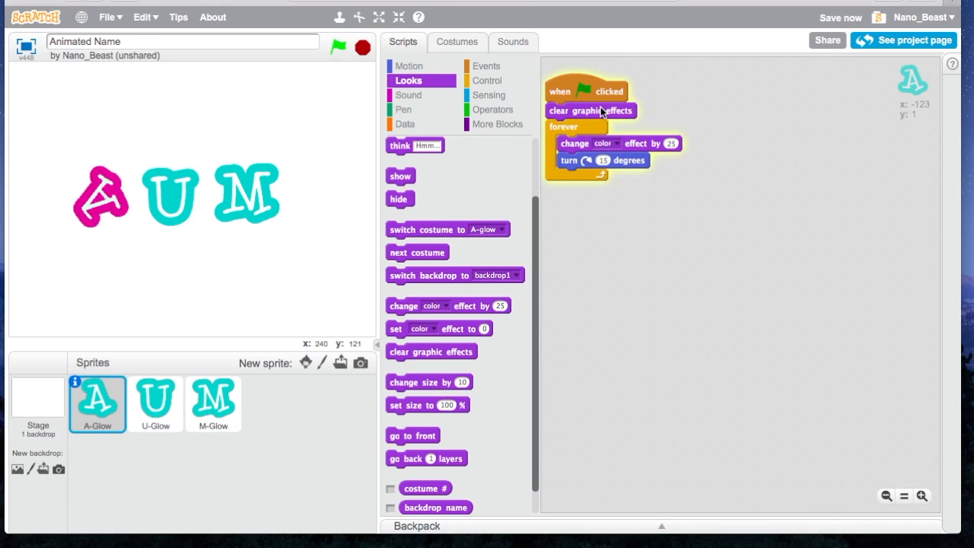
pyautogui.click(337, 47)
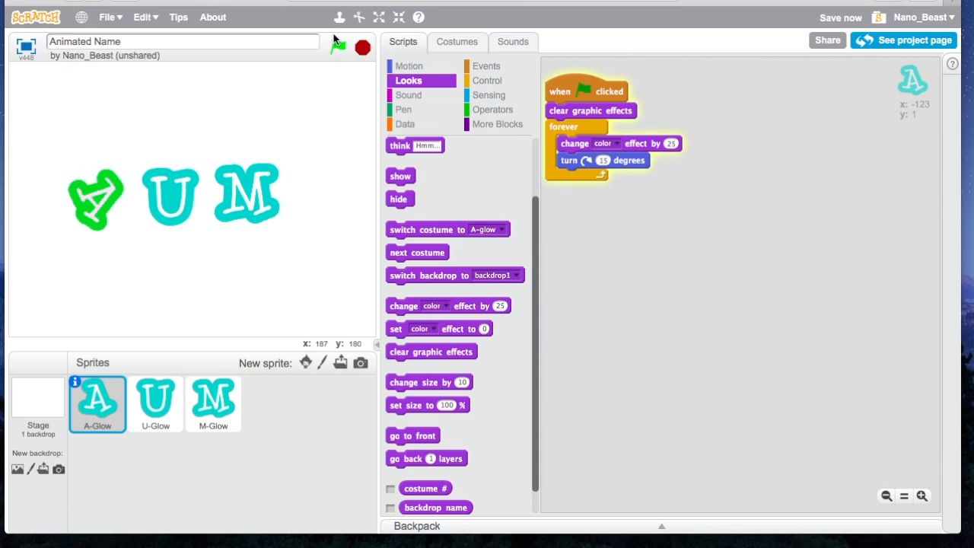
pyautogui.click(338, 48)
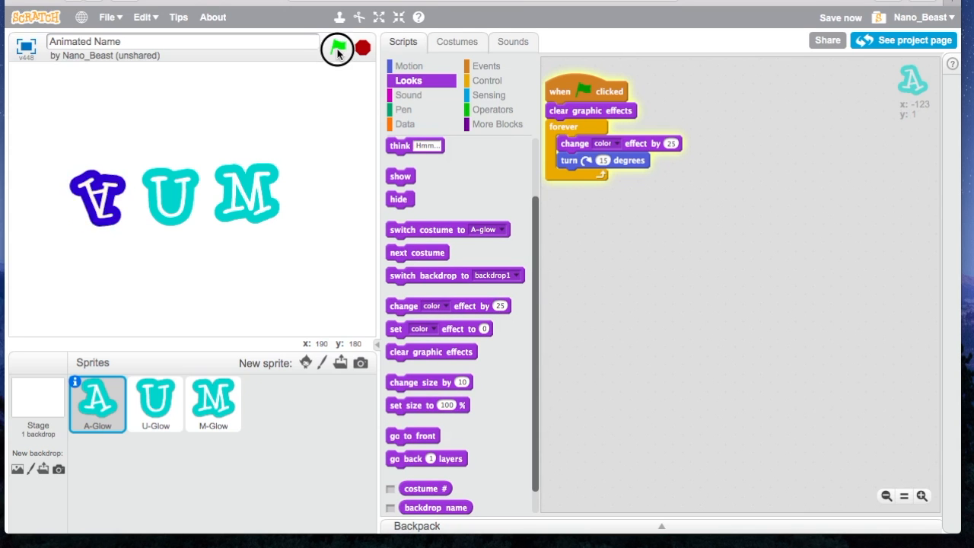
pyautogui.click(338, 47)
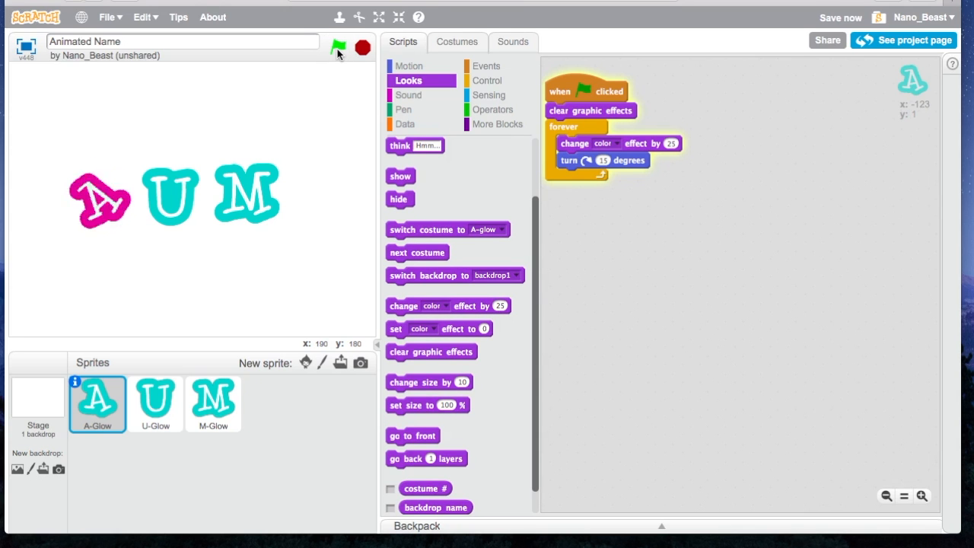
pyautogui.click(338, 47)
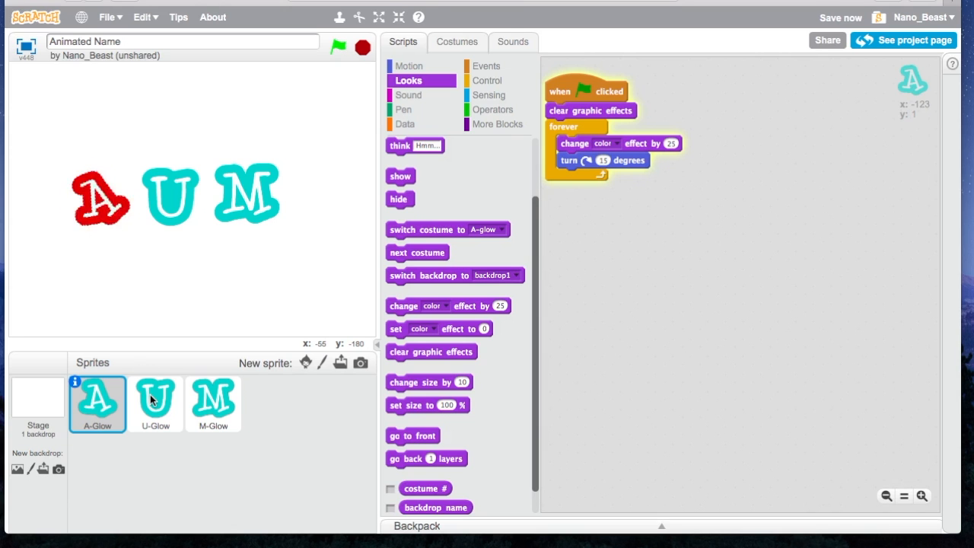
# On U-Glow, build a green-flag hat, forever loop and change color effect by 25.
pyautogui.click(156, 403)
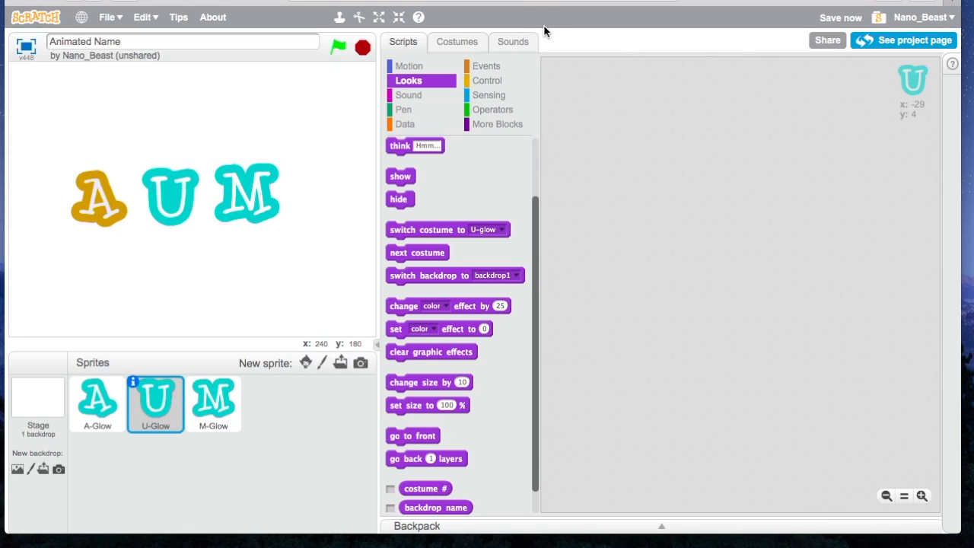
pyautogui.click(486, 66)
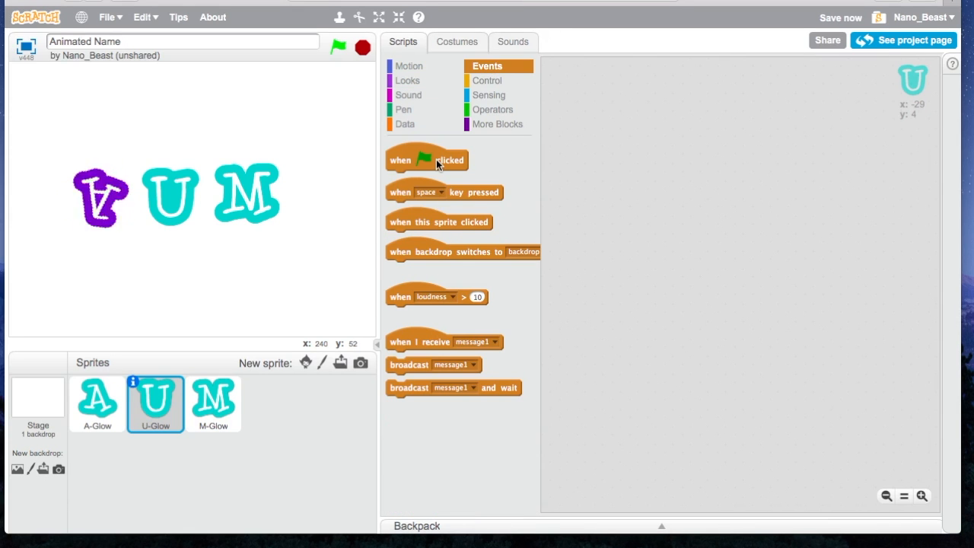
pyautogui.moveTo(427, 159); pyautogui.dragTo(601, 106)
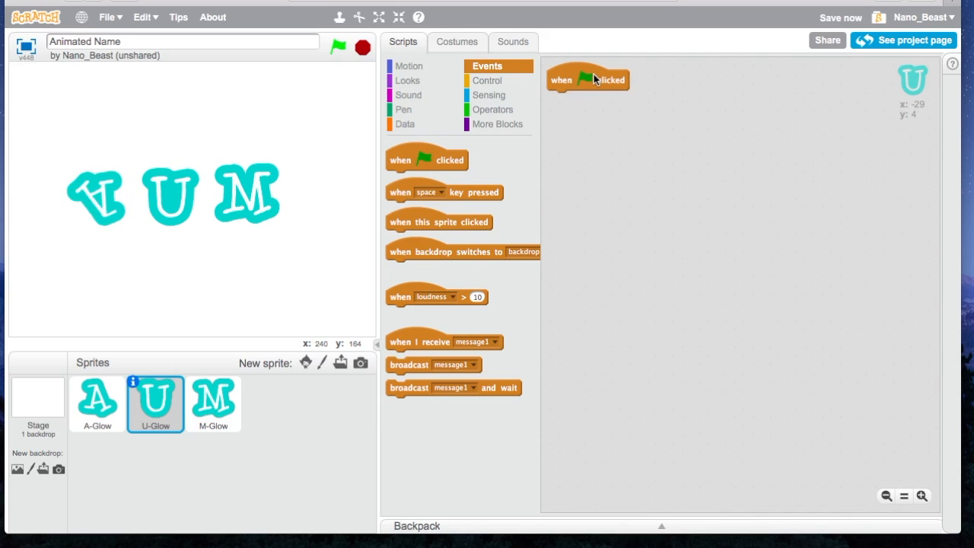
pyautogui.click(338, 46)
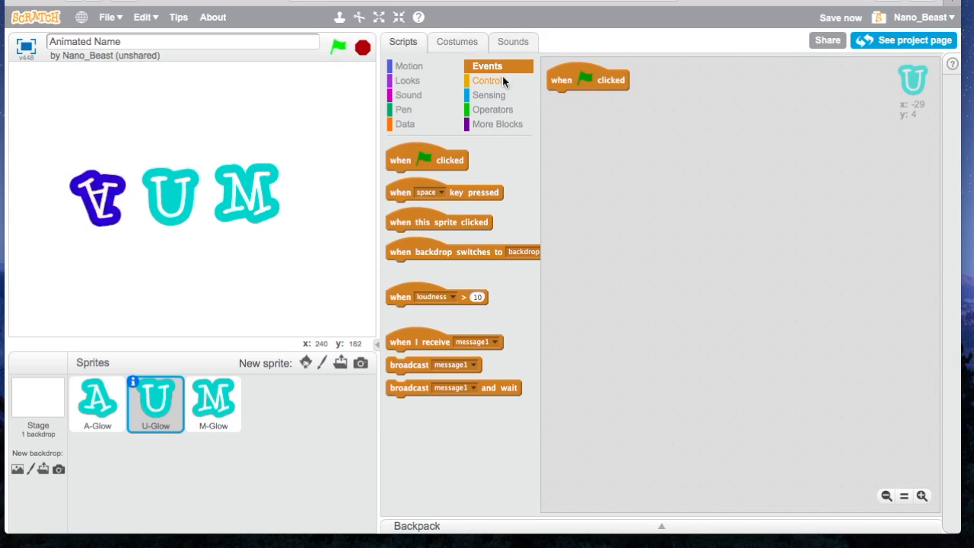
pyautogui.click(488, 80)
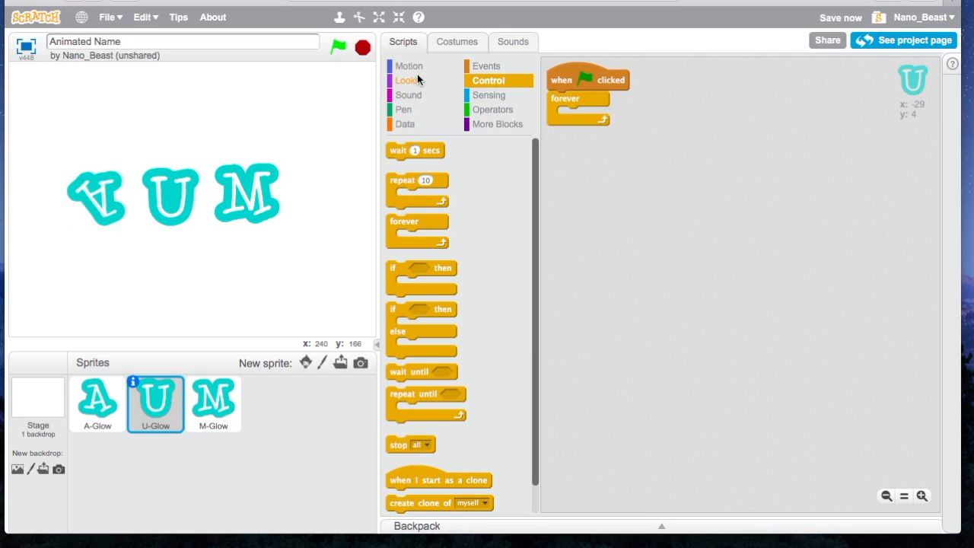
pyautogui.click(409, 80)
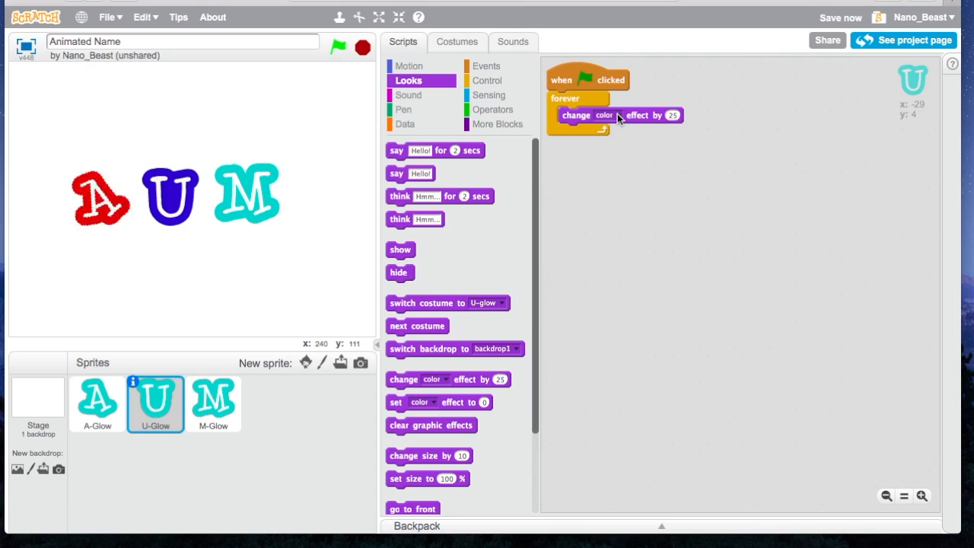
# Switch the loop's effect to mosaic and add a 'wait 0.01 secs' after it.
pyautogui.click(607, 115)
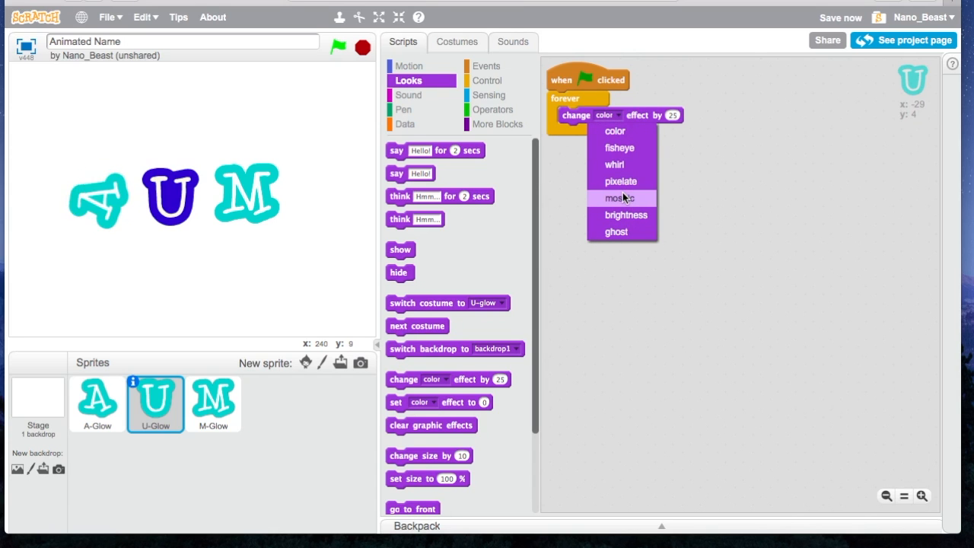
pyautogui.click(618, 198)
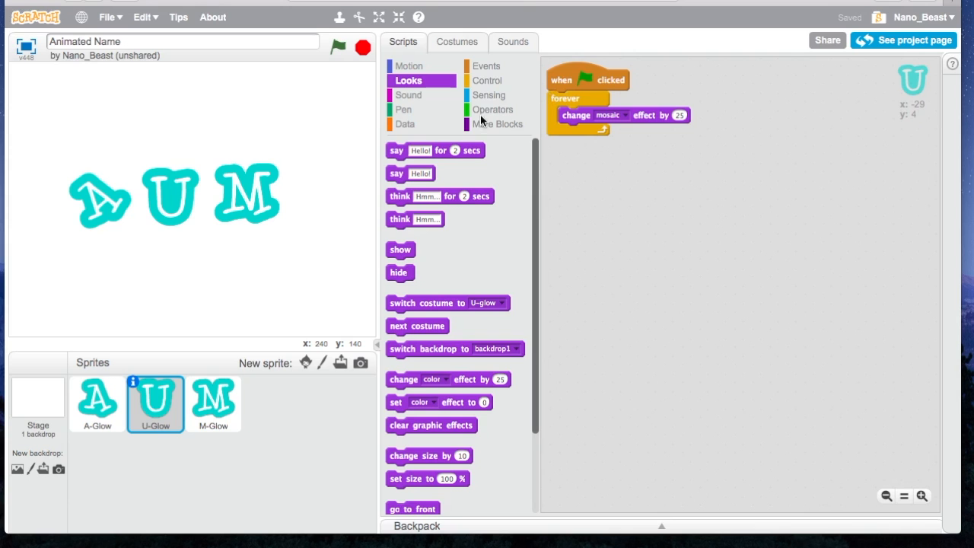
pyautogui.click(487, 80)
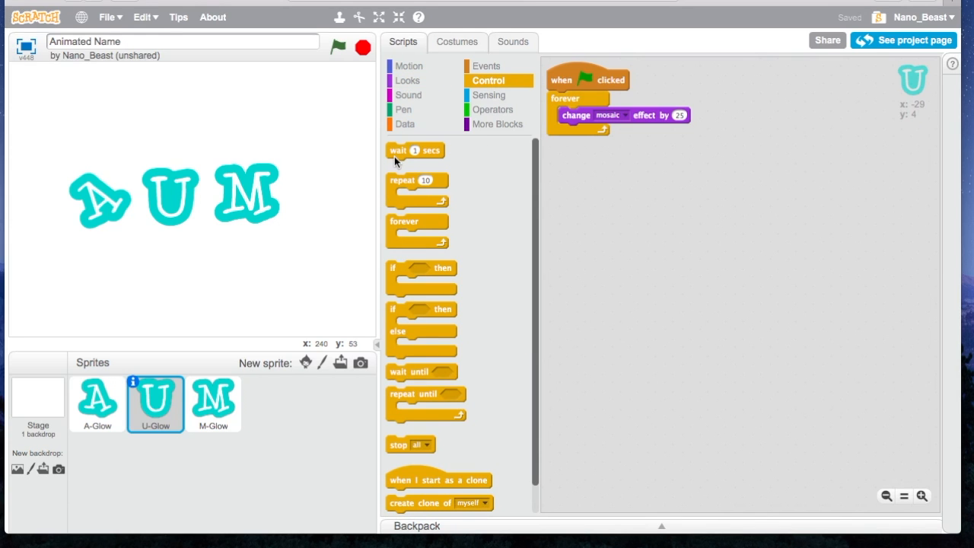
pyautogui.moveTo(415, 150); pyautogui.dragTo(582, 132)
pyautogui.write('0.01')
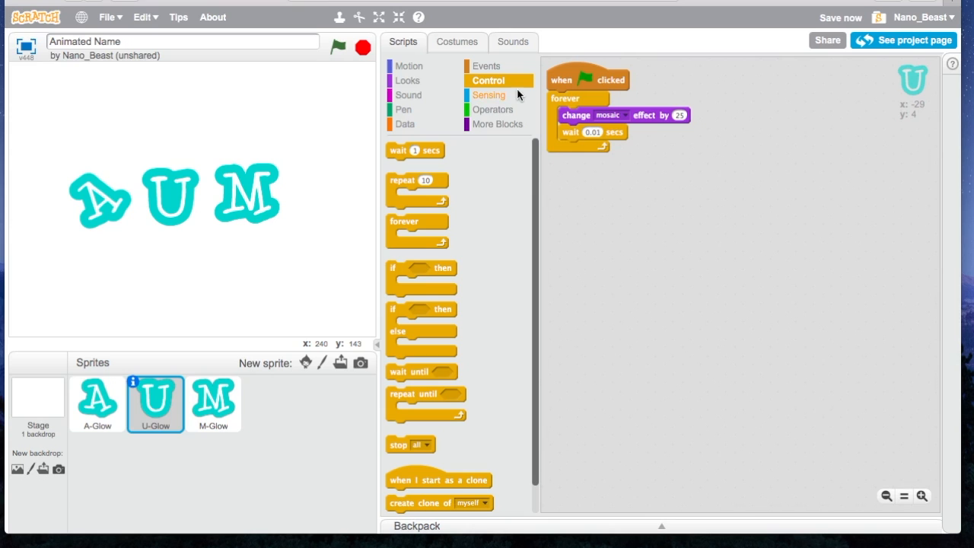
pyautogui.moveTo(408, 67)
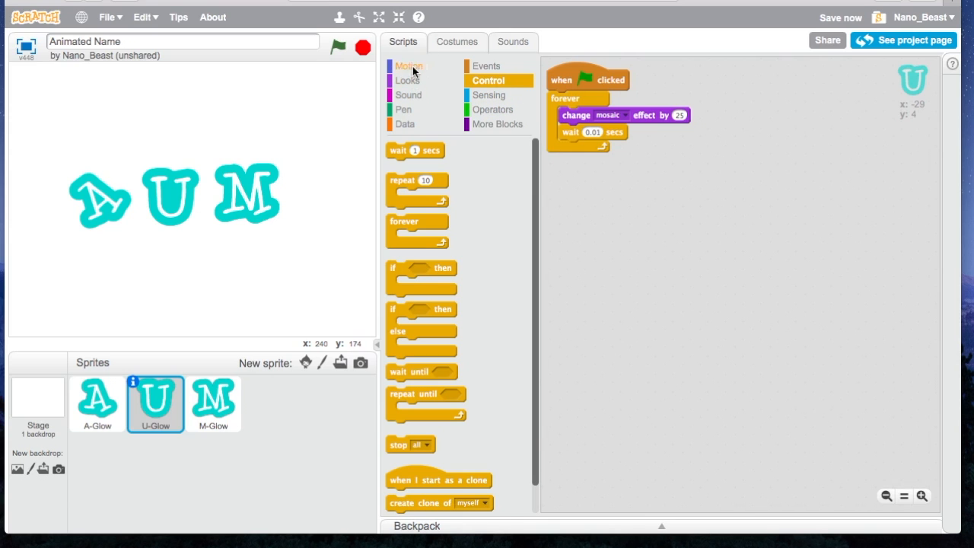
# Add a second 'change mosaic effect by -25' block below the wait.
pyautogui.click(409, 80)
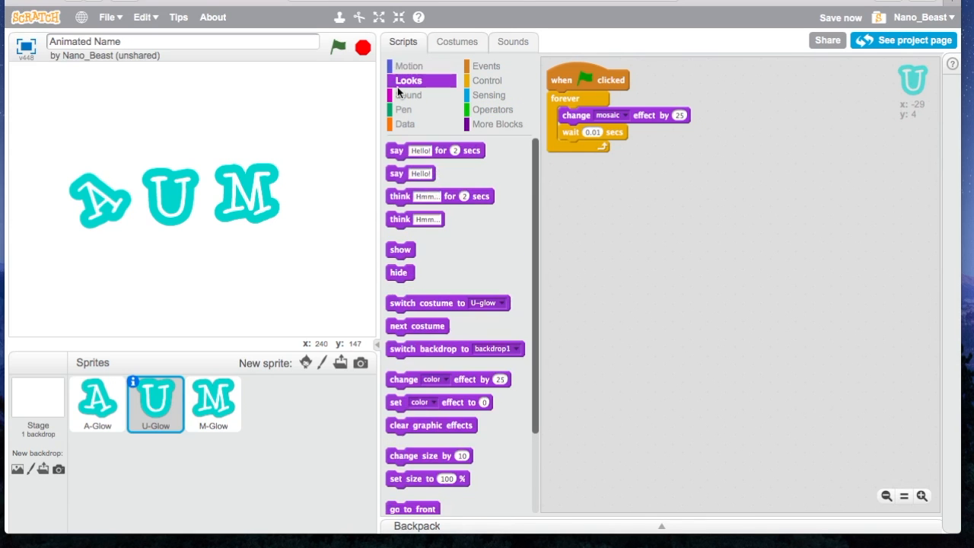
pyautogui.moveTo(447, 379); pyautogui.dragTo(579, 265)
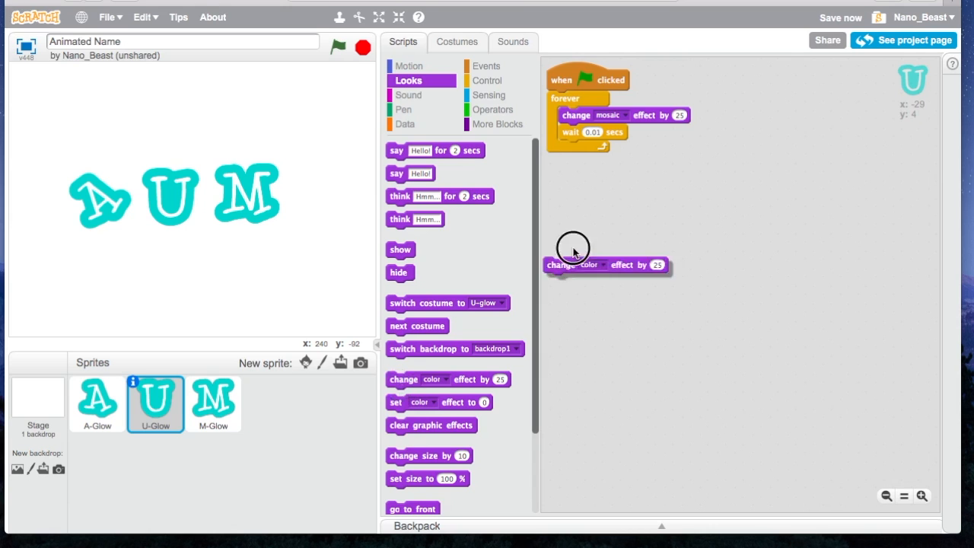
pyautogui.click(604, 149)
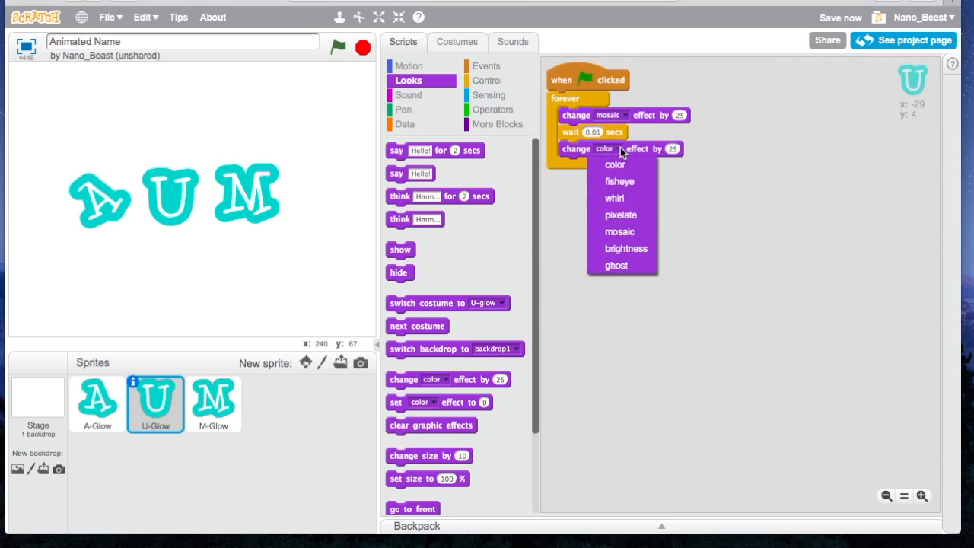
pyautogui.click(620, 231)
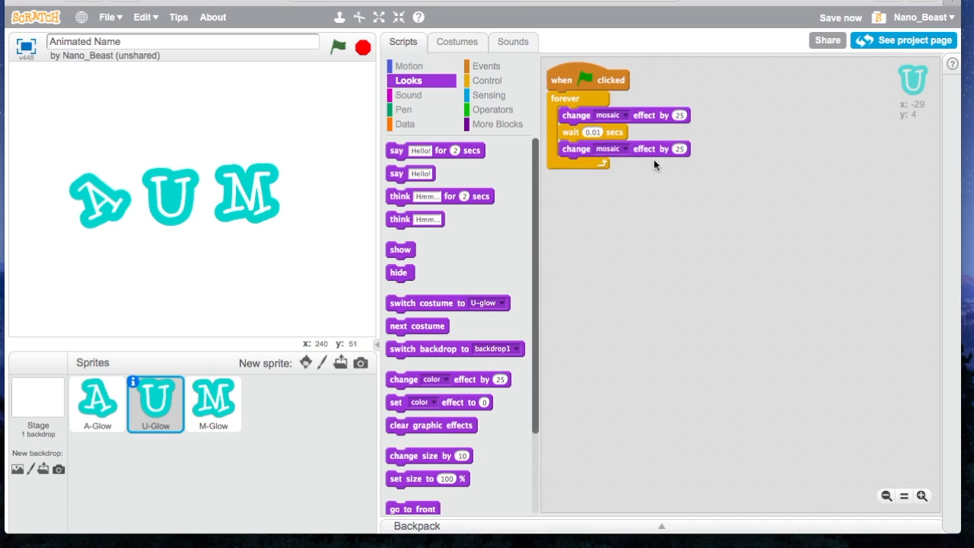
pyautogui.click(678, 148)
pyautogui.write('-25')
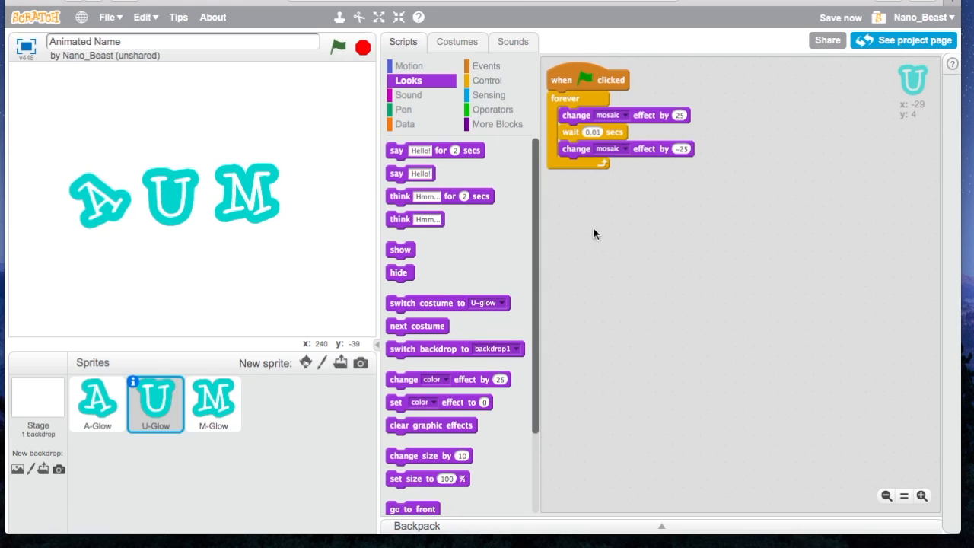
pyautogui.moveTo(324, 32)
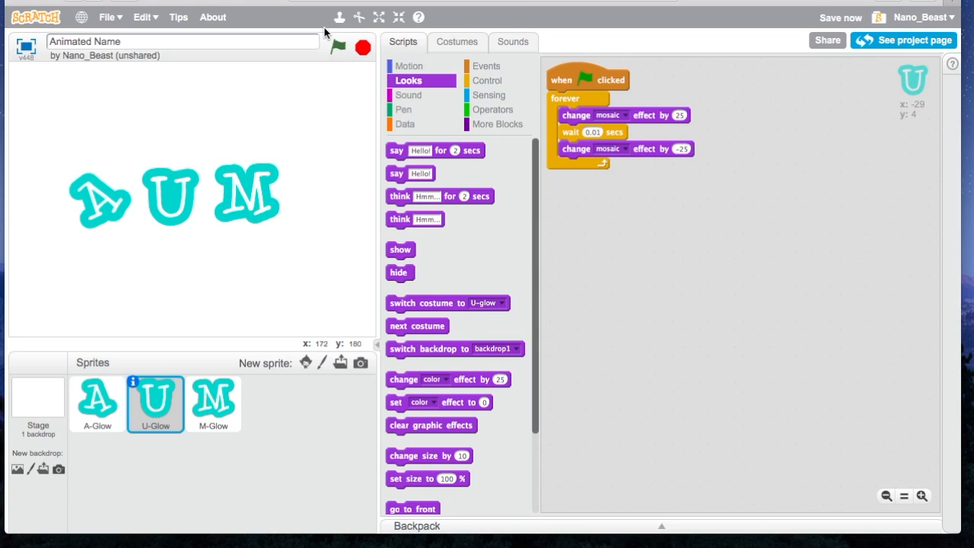
# Test the U animation and insert 'clear graphic effects' under the green-flag hat.
pyautogui.click(338, 47)
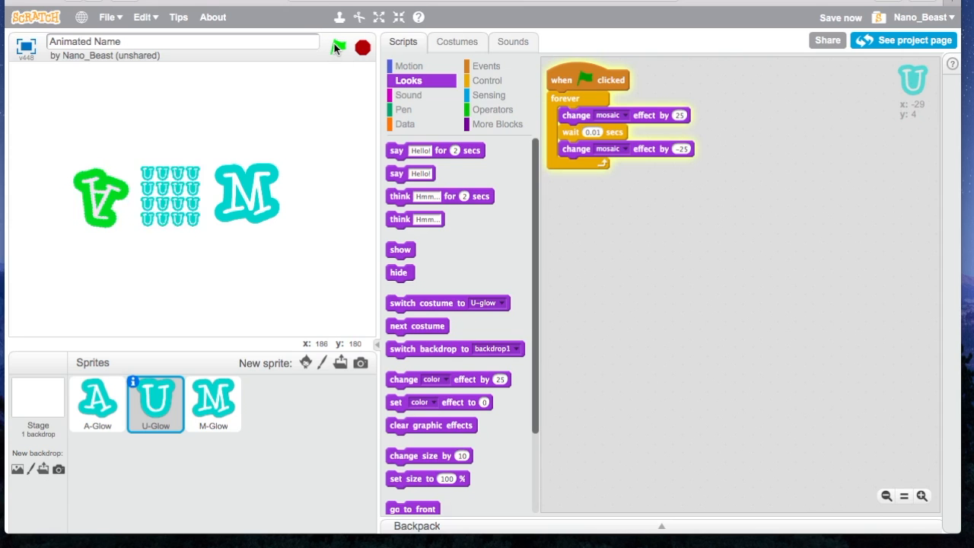
pyautogui.click(338, 47)
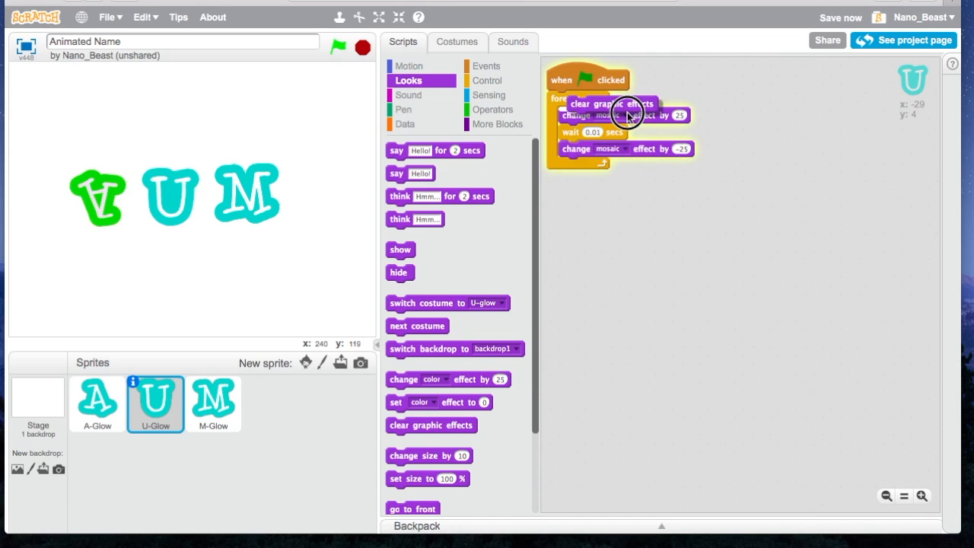
pyautogui.click(338, 47)
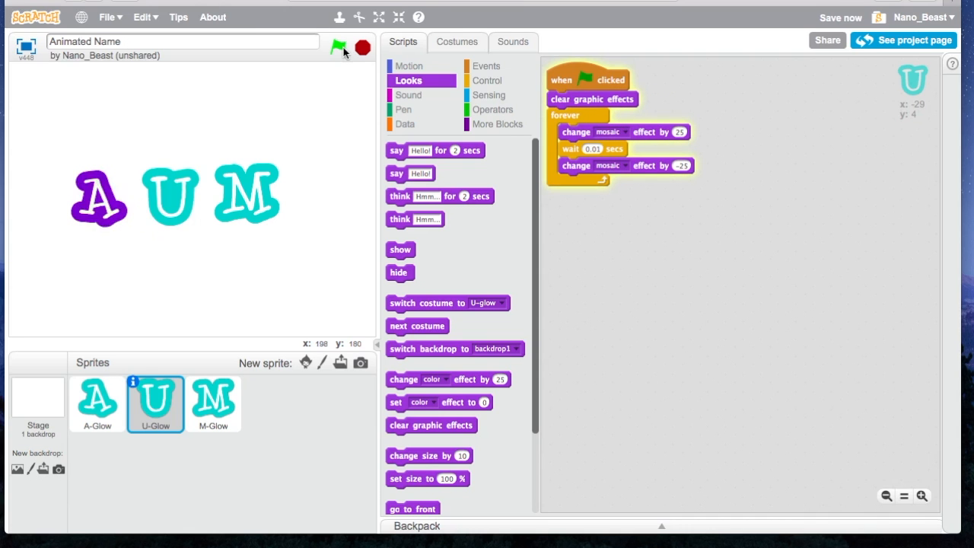
pyautogui.click(339, 47)
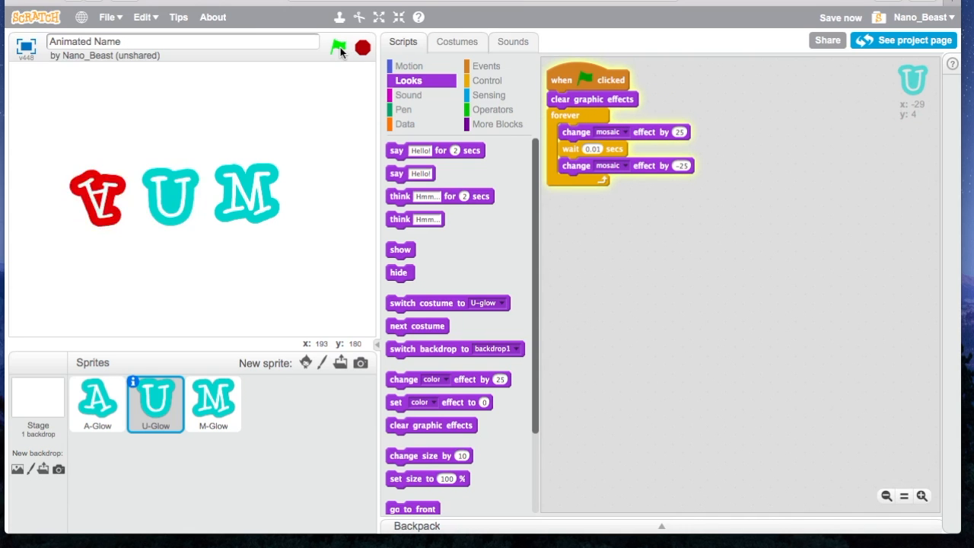
pyautogui.click(488, 80)
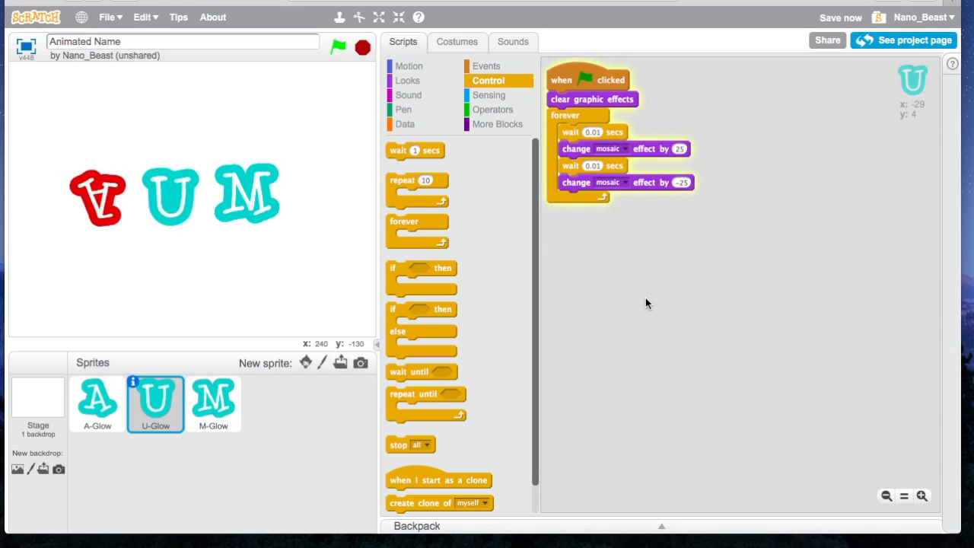
# Put a 0.01-second wait atop U's loop and color change by 25 at its end, then run it.
pyautogui.click(407, 81)
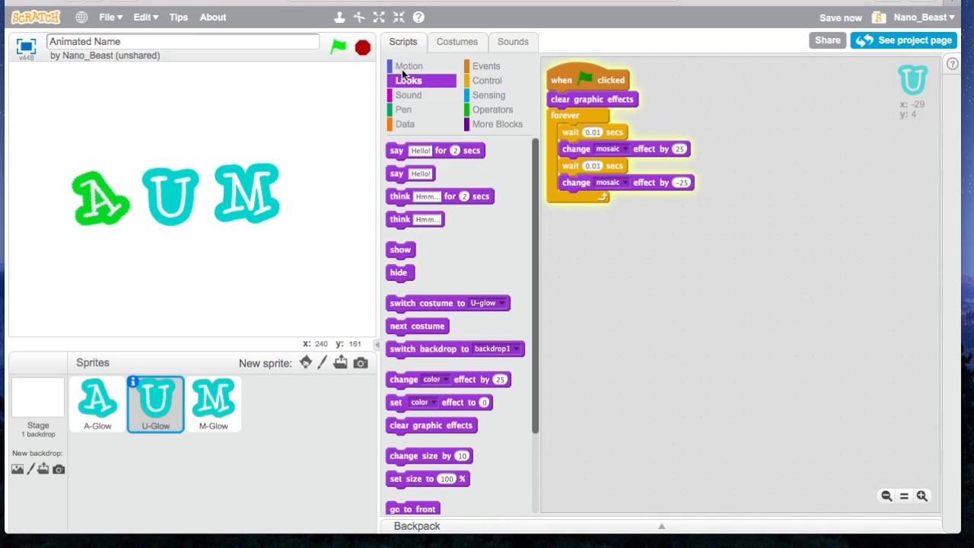
pyautogui.click(410, 65)
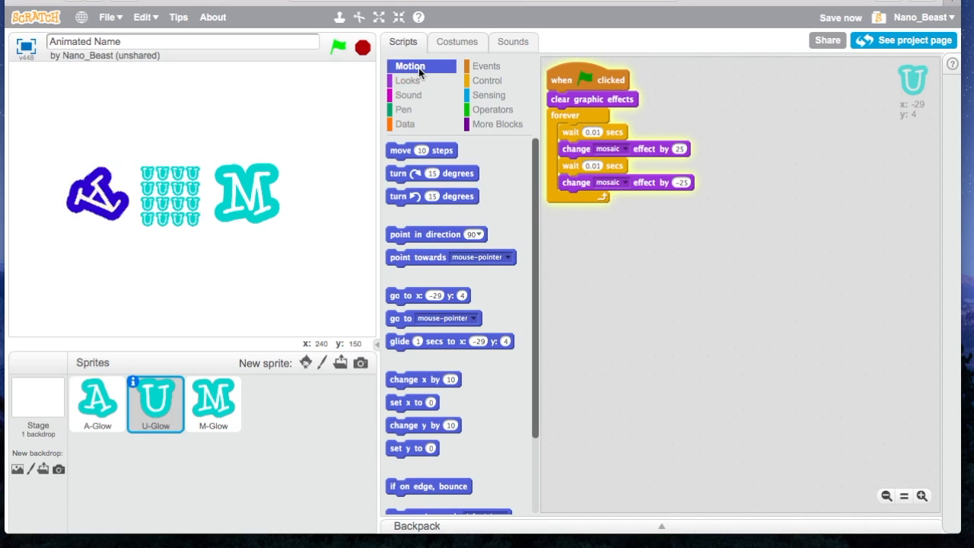
pyautogui.click(409, 80)
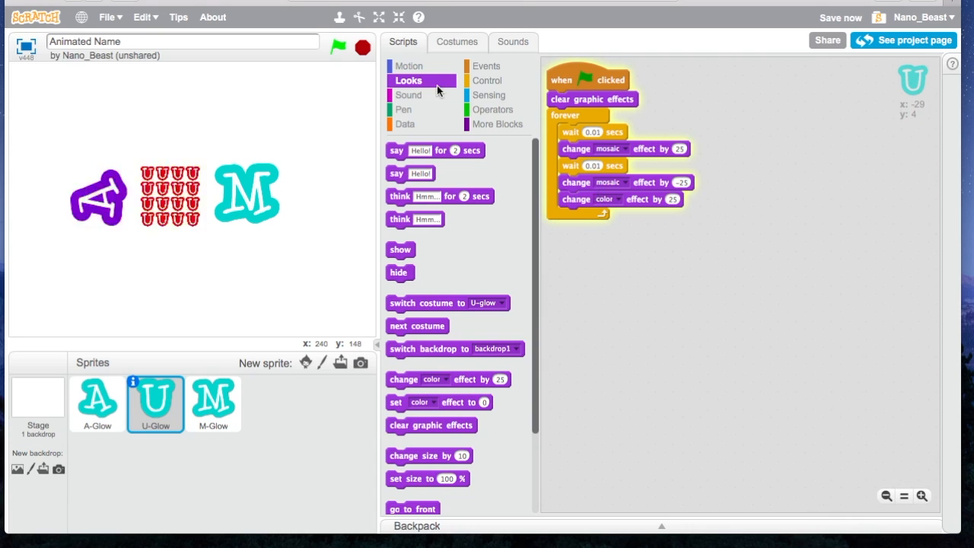
pyautogui.click(338, 47)
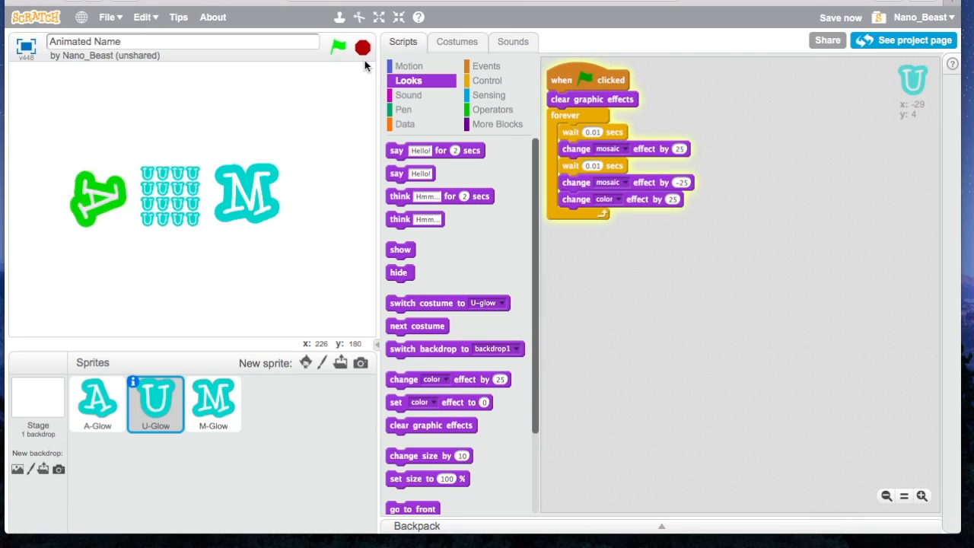
pyautogui.click(337, 47)
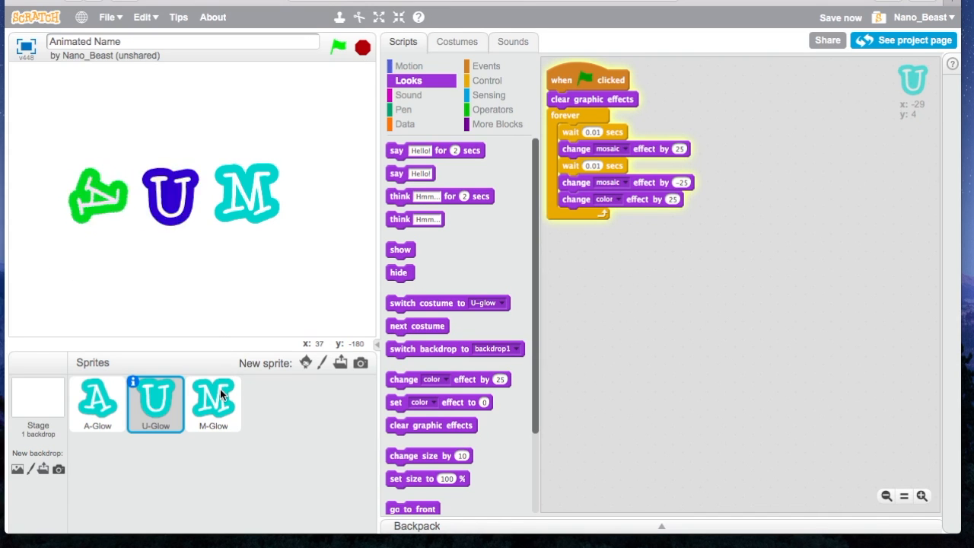
# Fill M's forever loop with color change 25, turn right 15, wait 0.01 secs, turn left 15.
pyautogui.click(213, 401)
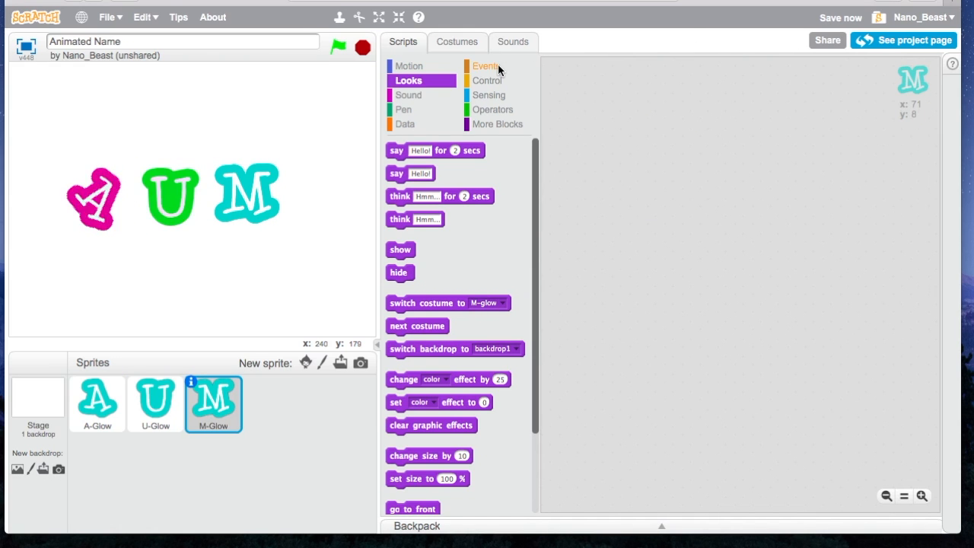
pyautogui.click(486, 66)
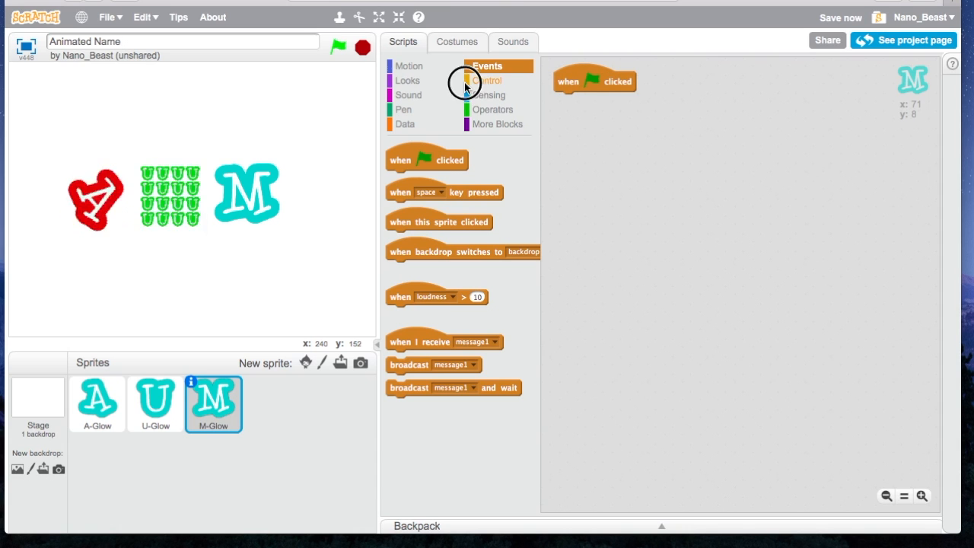
pyautogui.click(489, 80)
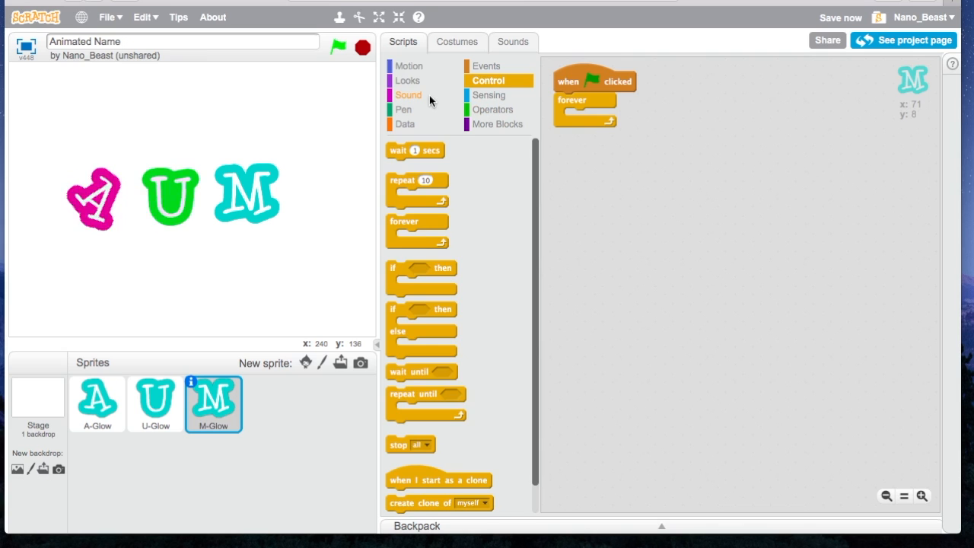
pyautogui.click(407, 80)
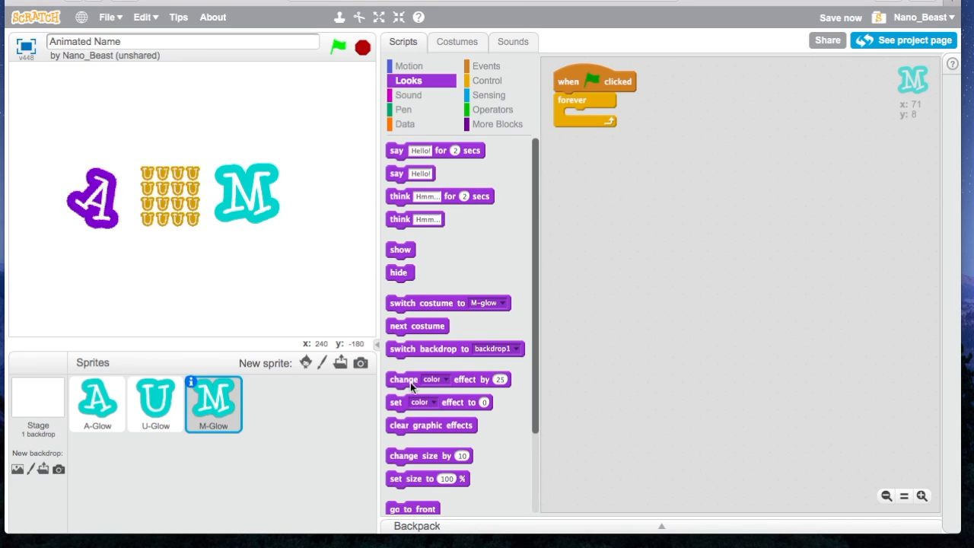
pyautogui.moveTo(411, 379); pyautogui.dragTo(597, 122)
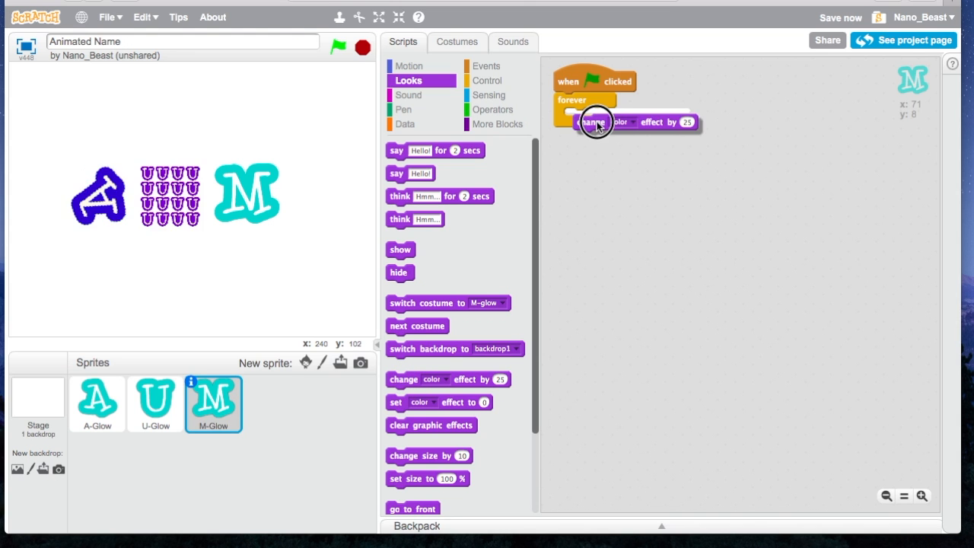
pyautogui.click(409, 65)
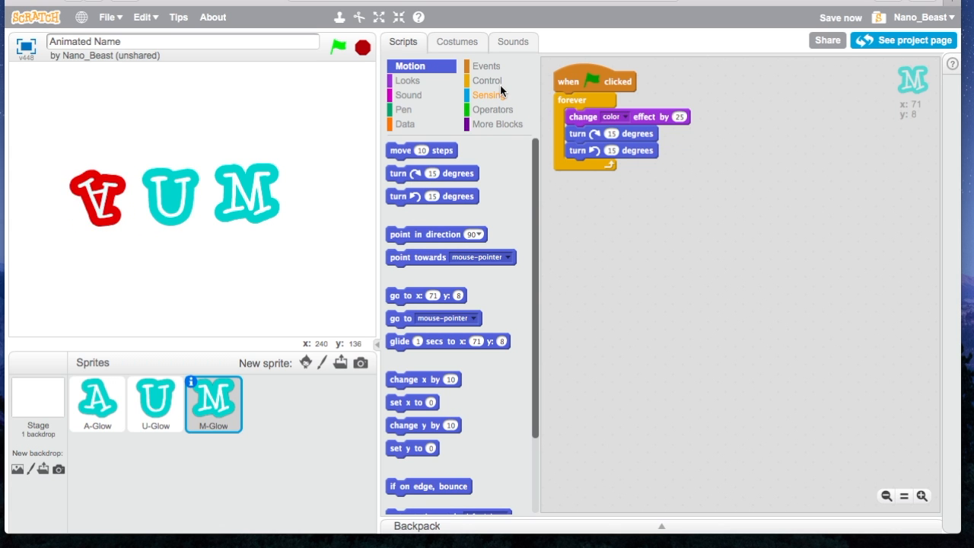
pyautogui.click(487, 80)
pyautogui.write('0.01')
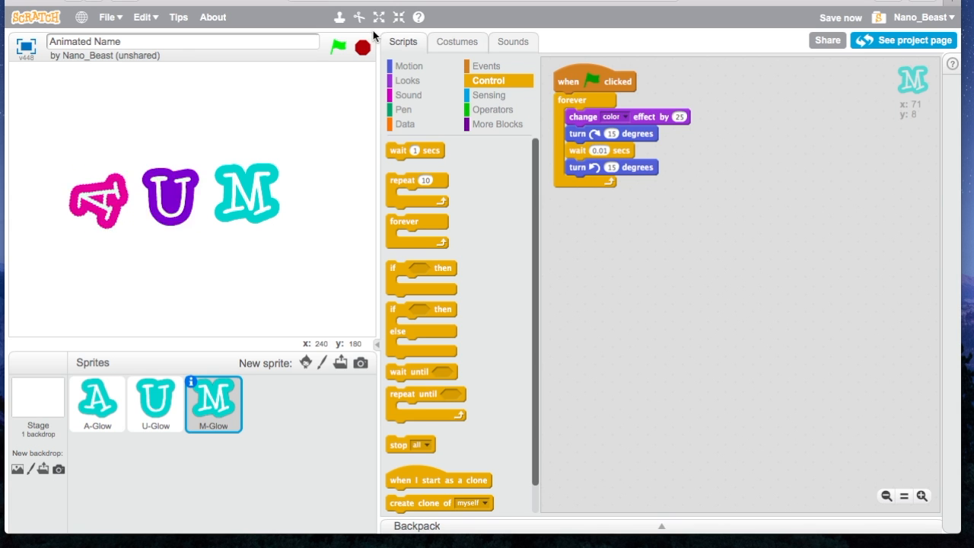
pyautogui.click(338, 47)
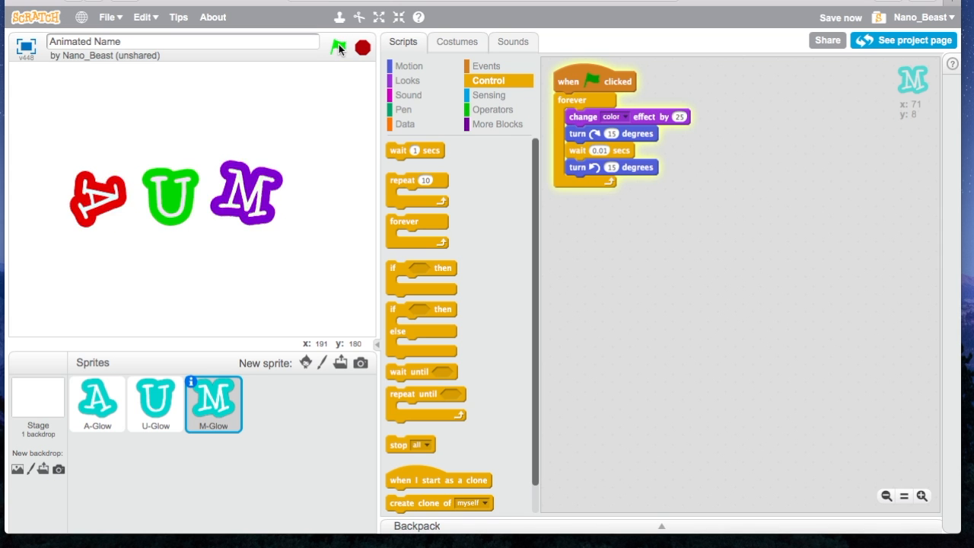
pyautogui.click(338, 48)
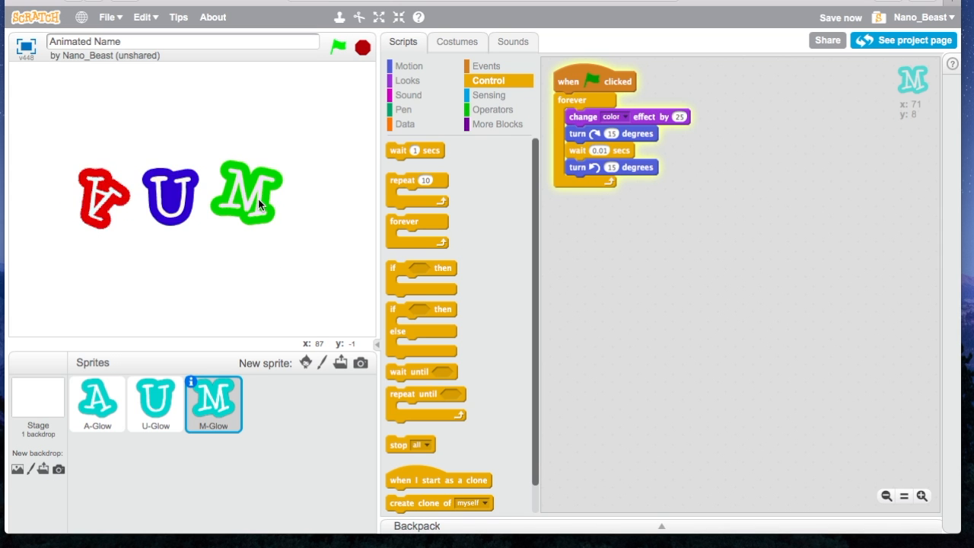
pyautogui.click(362, 47)
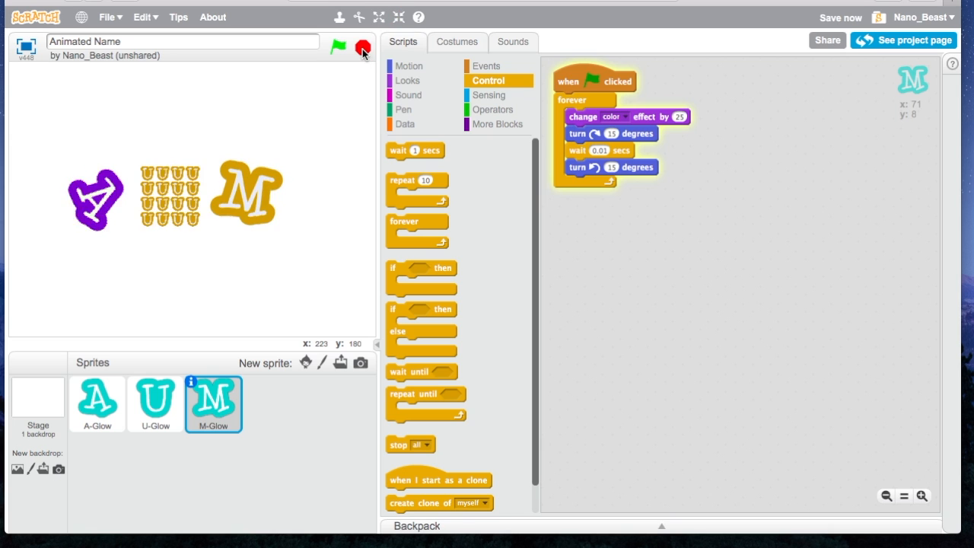
pyautogui.click(363, 47)
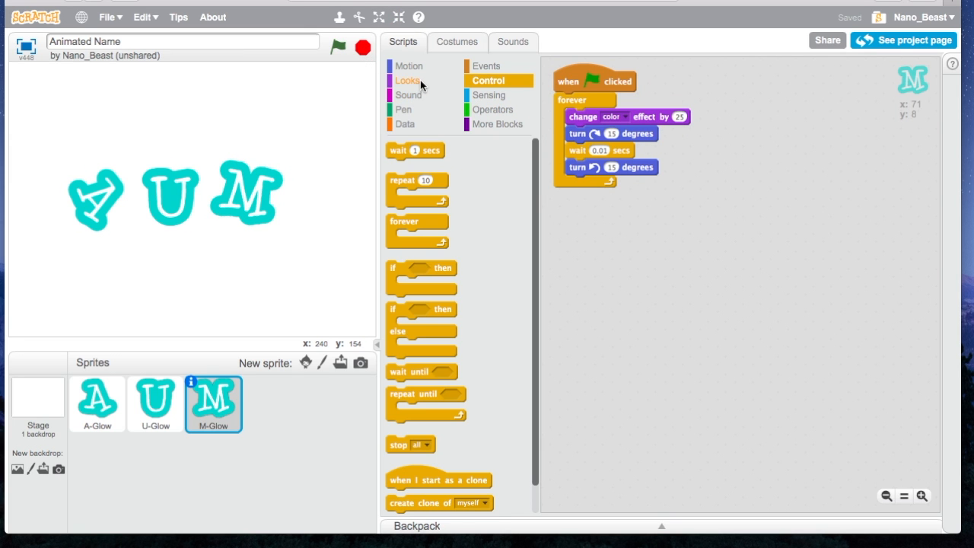
# Add size change 10, a 0.01-second wait and size change -10 to M's loop.
pyautogui.click(408, 66)
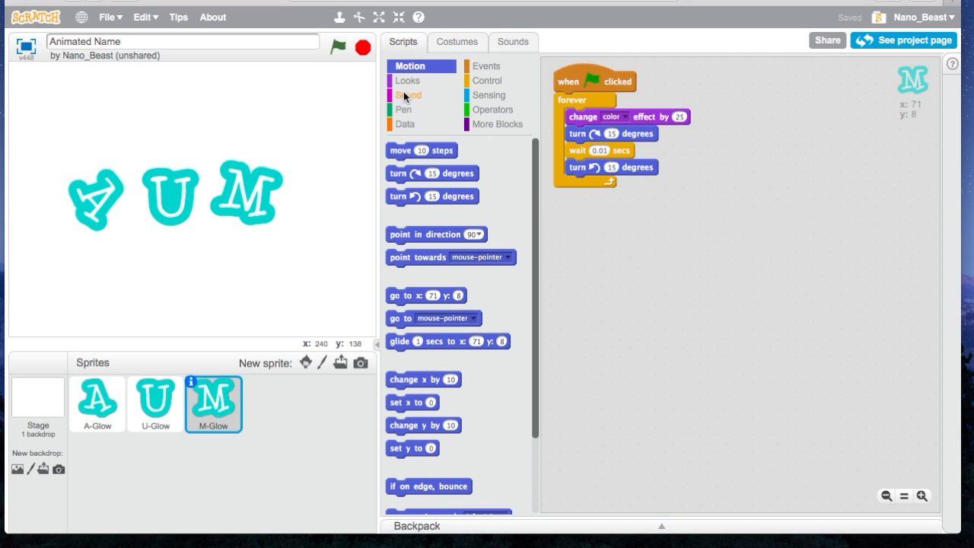
pyautogui.moveTo(406, 85)
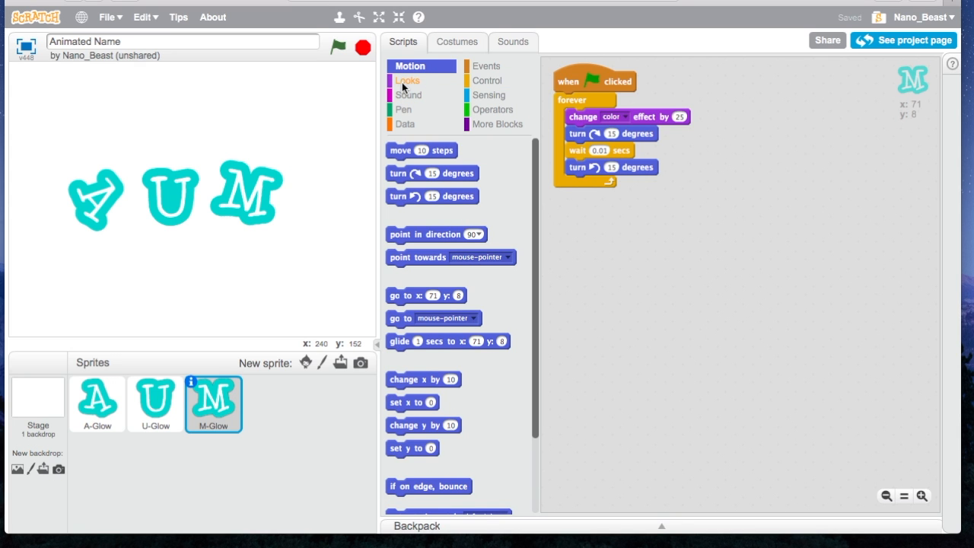
pyautogui.click(409, 80)
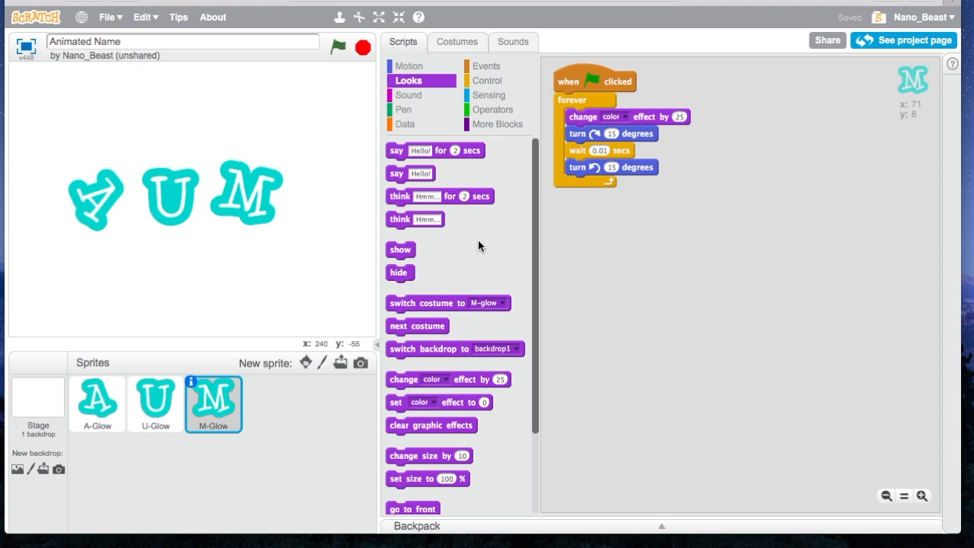
pyautogui.moveTo(429, 455); pyautogui.dragTo(440, 448)
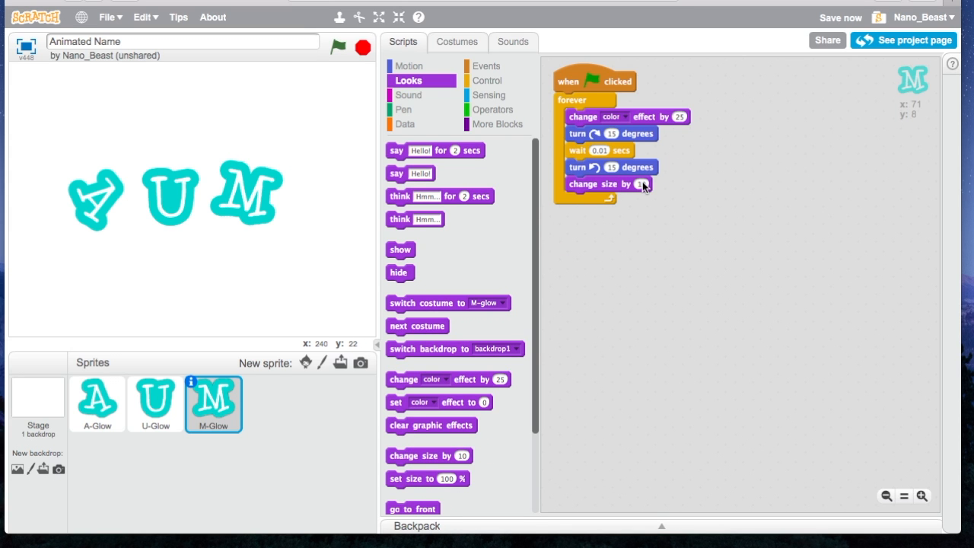
pyautogui.click(488, 79)
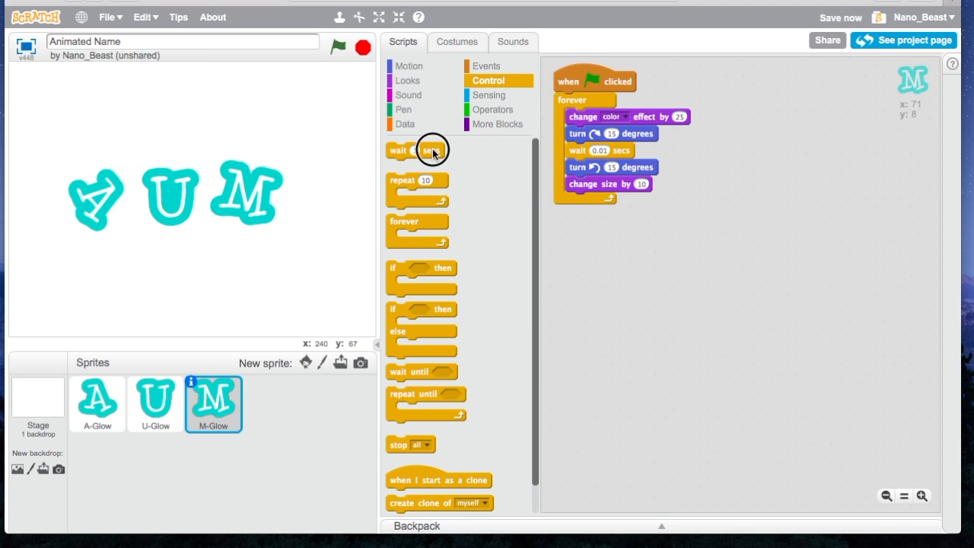
pyautogui.moveTo(417, 150); pyautogui.dragTo(592, 200)
pyautogui.write('0.01')
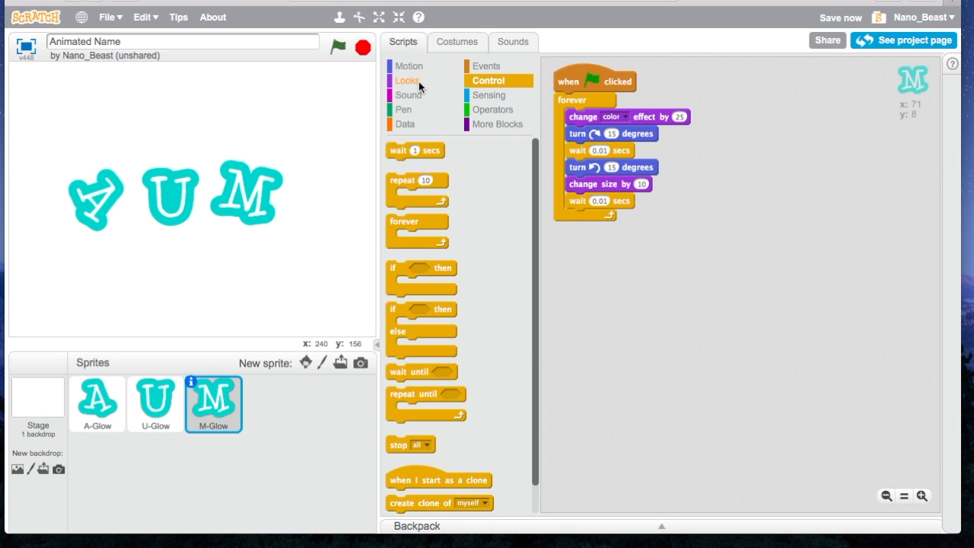
pyautogui.click(407, 81)
pyautogui.write('-10')
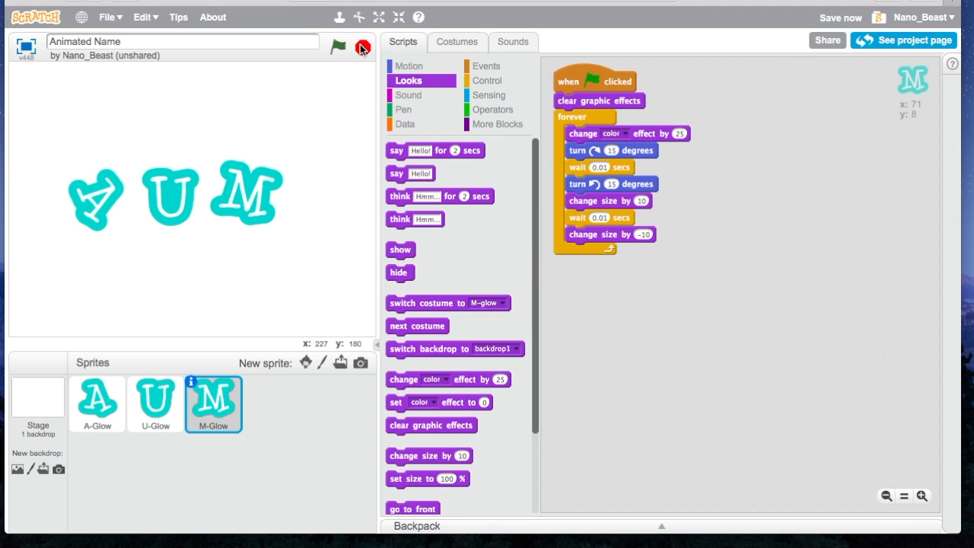
# Test-run the project, raise M's size changes to 20 and -20, then stop it.
pyautogui.click(338, 47)
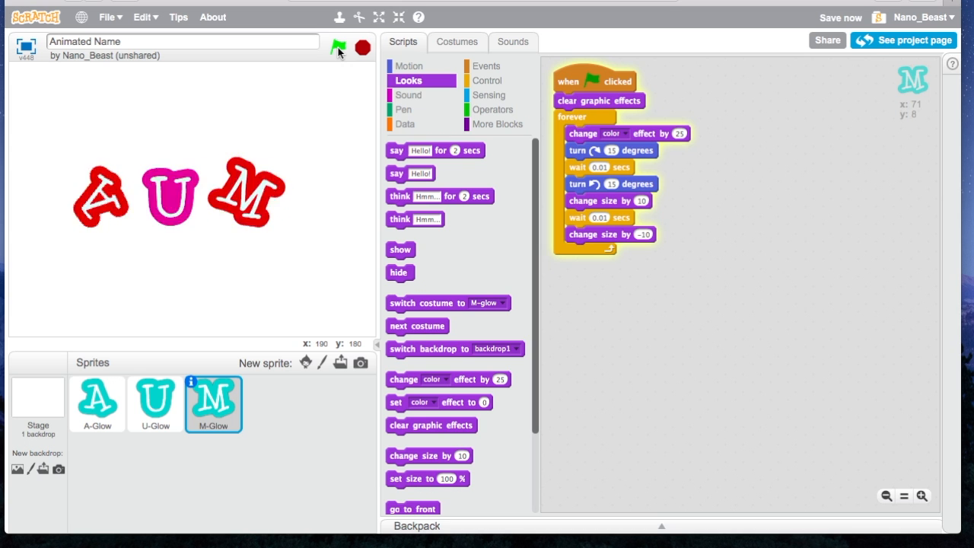
pyautogui.click(338, 47)
pyautogui.write('-20')
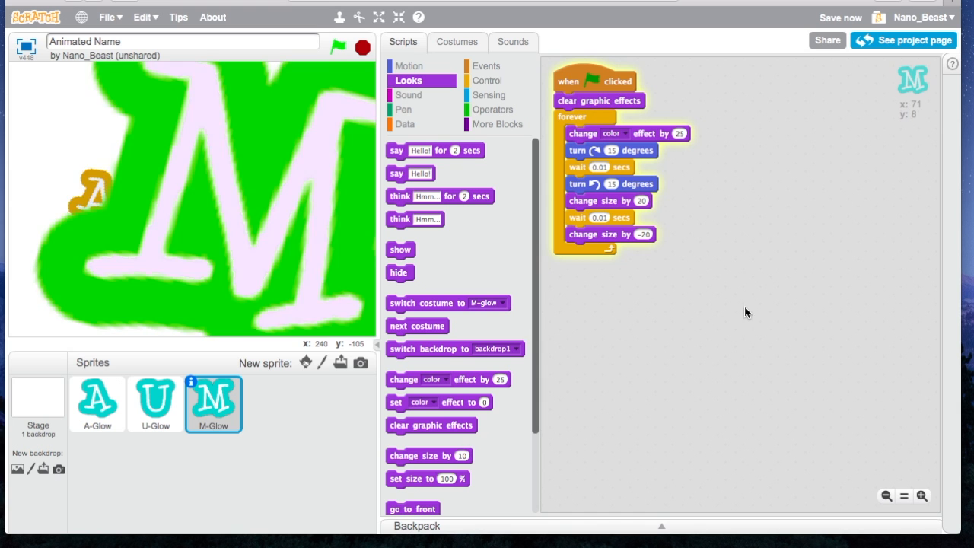
pyautogui.click(339, 46)
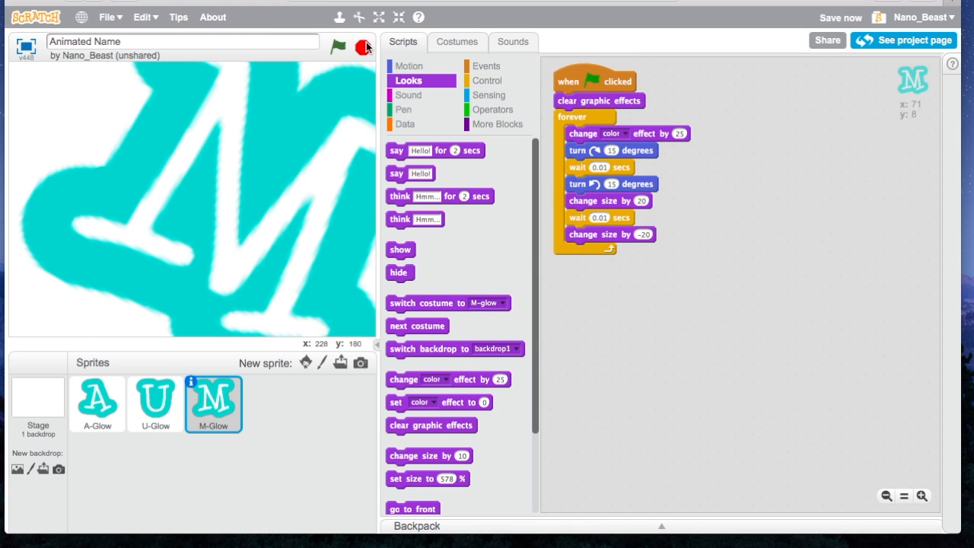
pyautogui.click(339, 46)
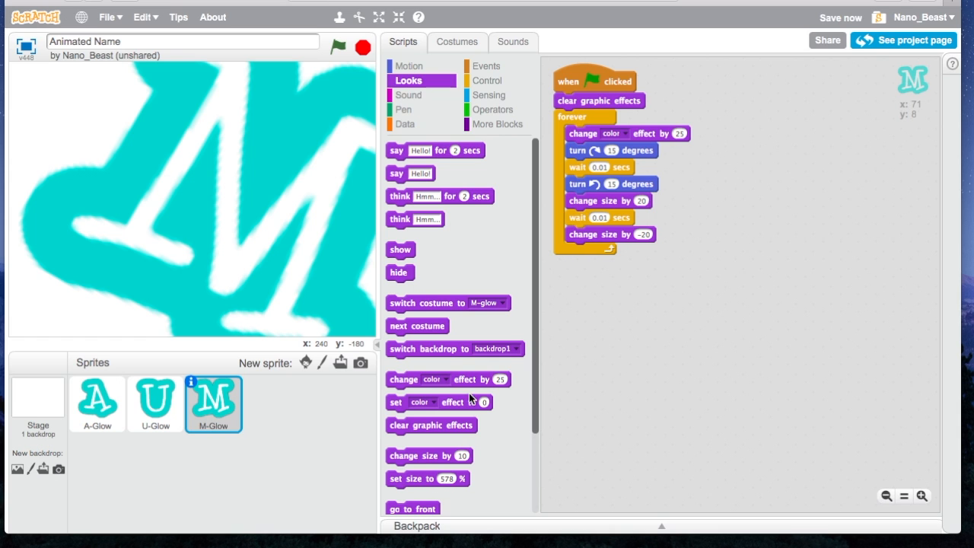
# Add 'set size to 100 %' under M's green-flag hat and rerun the animation.
pyautogui.moveTo(428, 478); pyautogui.dragTo(556, 370)
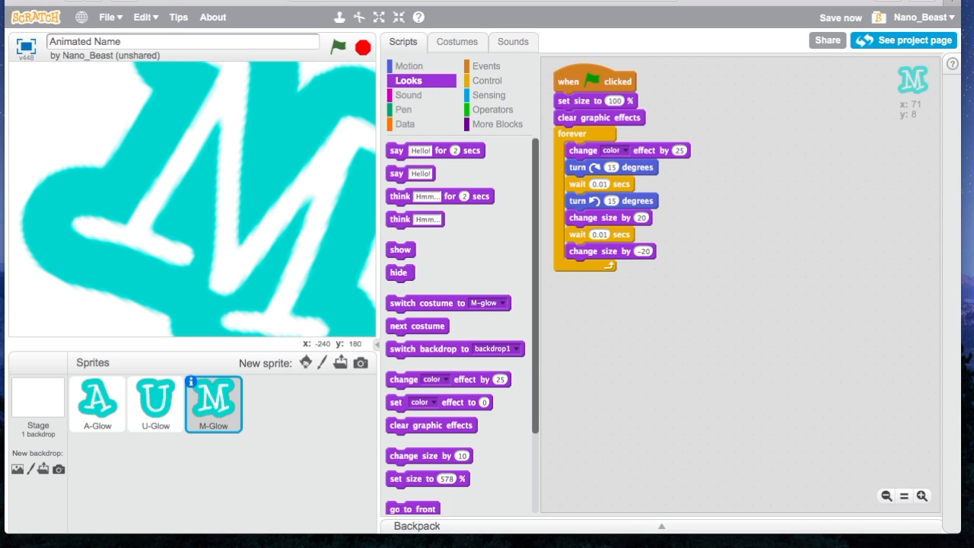
pyautogui.click(336, 47)
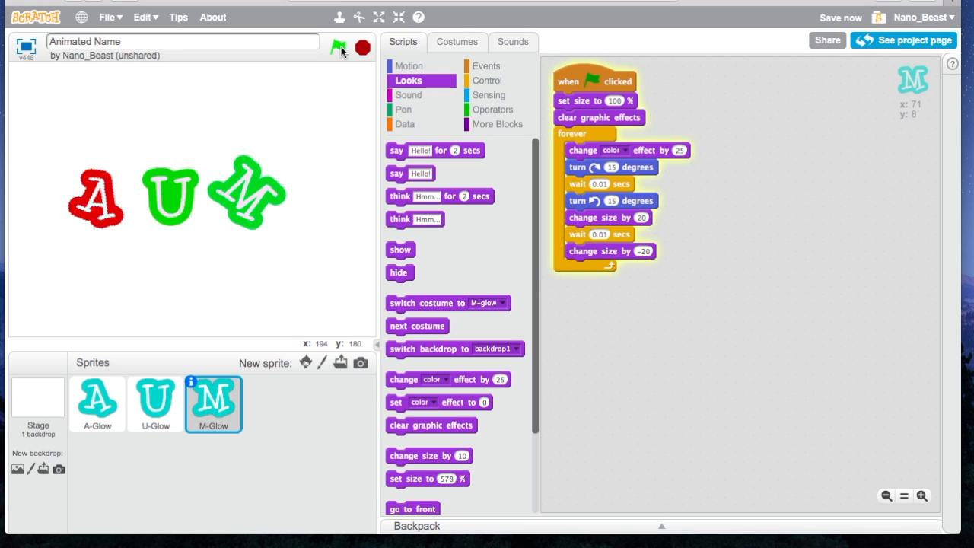
pyautogui.click(338, 47)
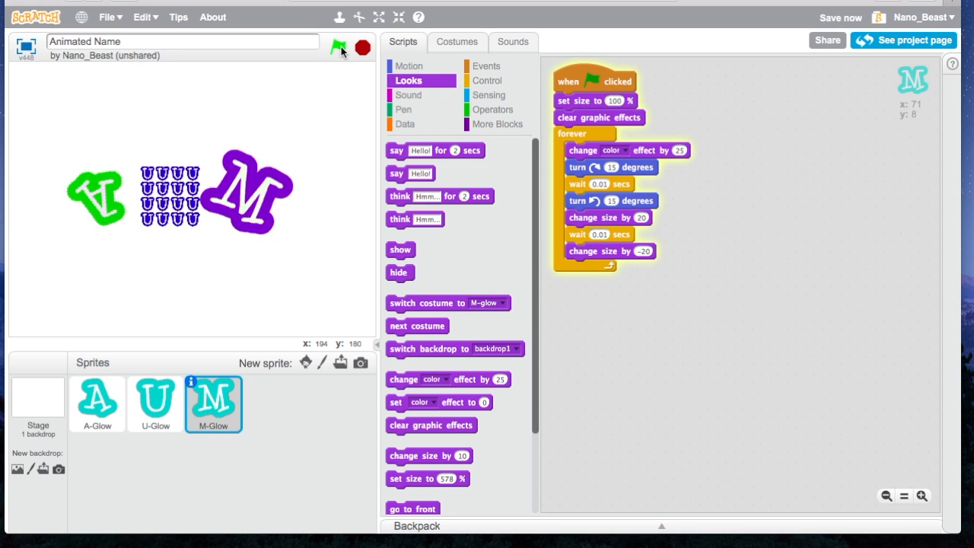
pyautogui.click(338, 47)
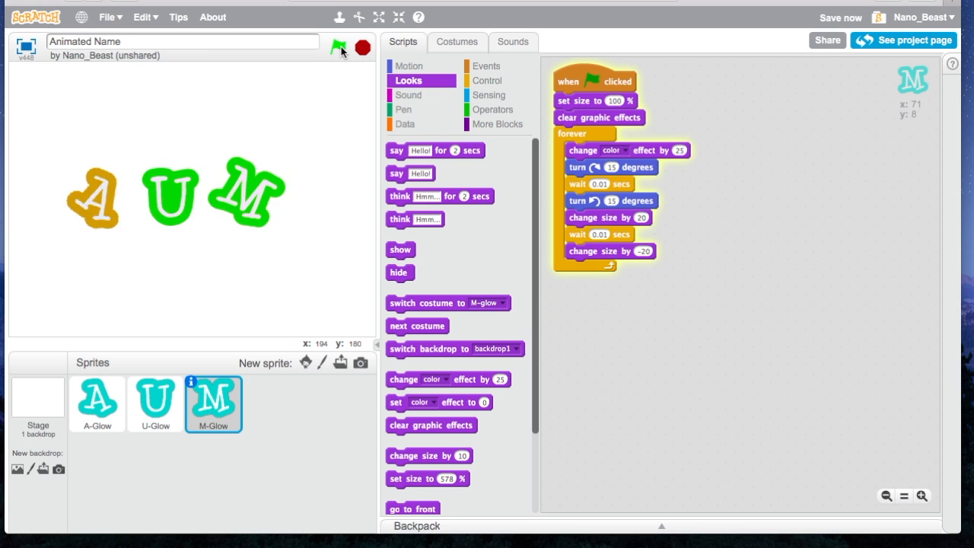